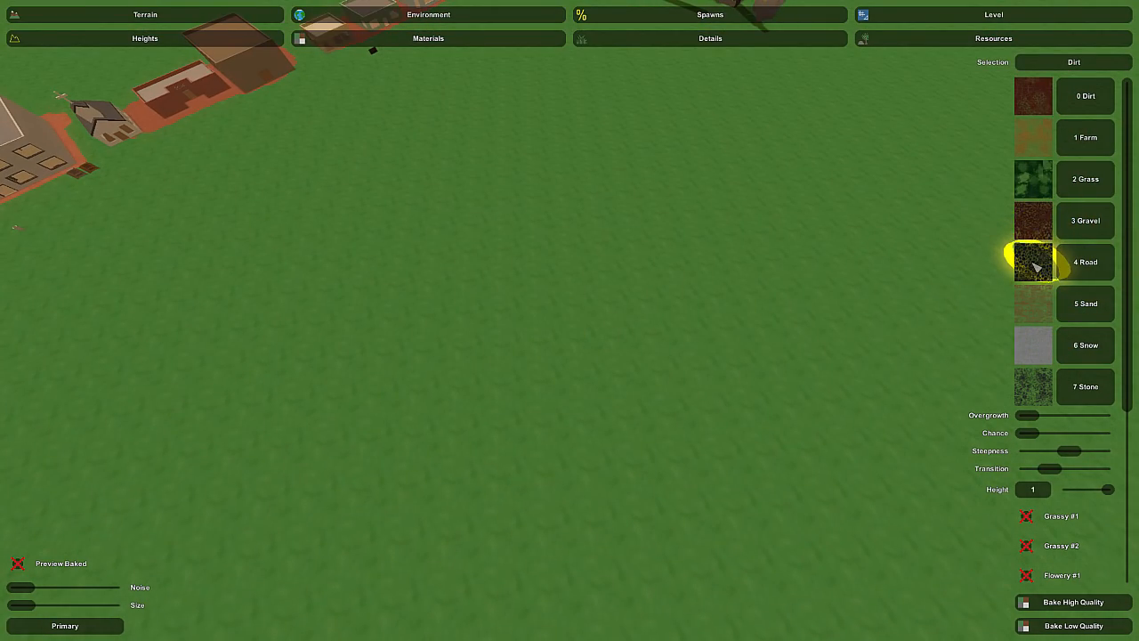
- Look over the terrain Materials panel in the level editor
{"action": "left_click", "coordinate": [1033, 220]}
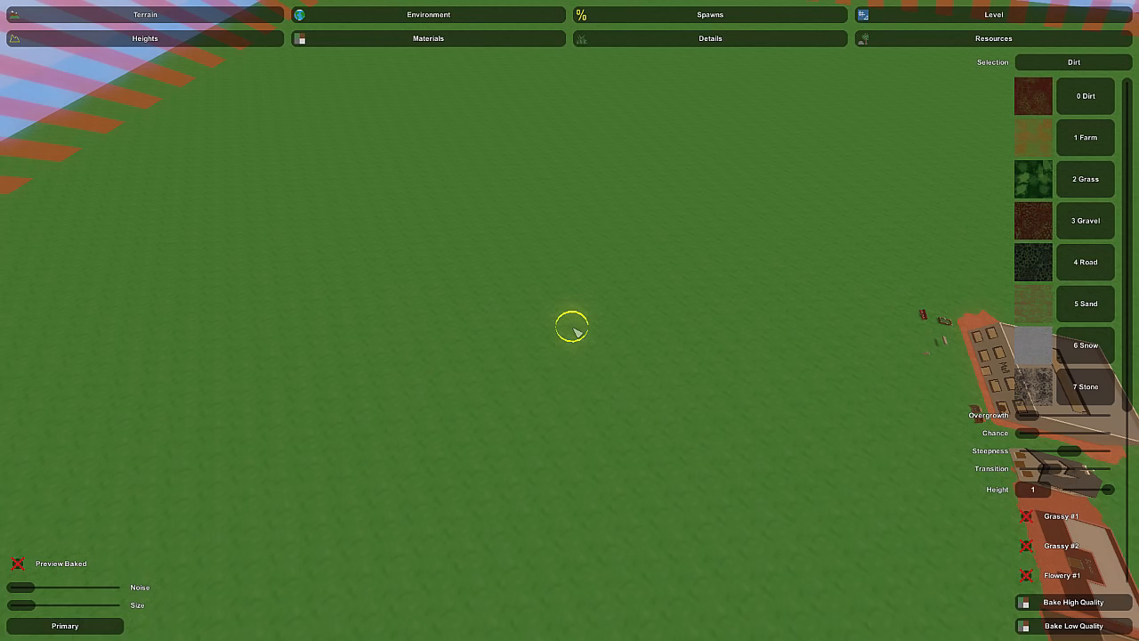
{"action": "mouse_move", "coordinate": [835, 73]}
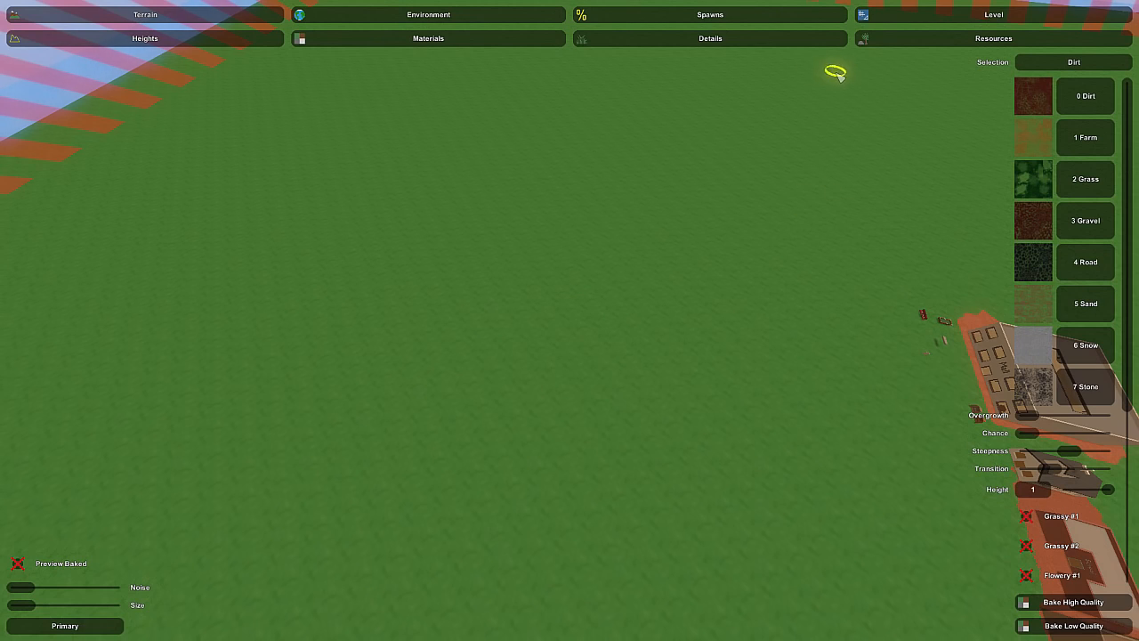
{"action": "mouse_move", "coordinate": [870, 227]}
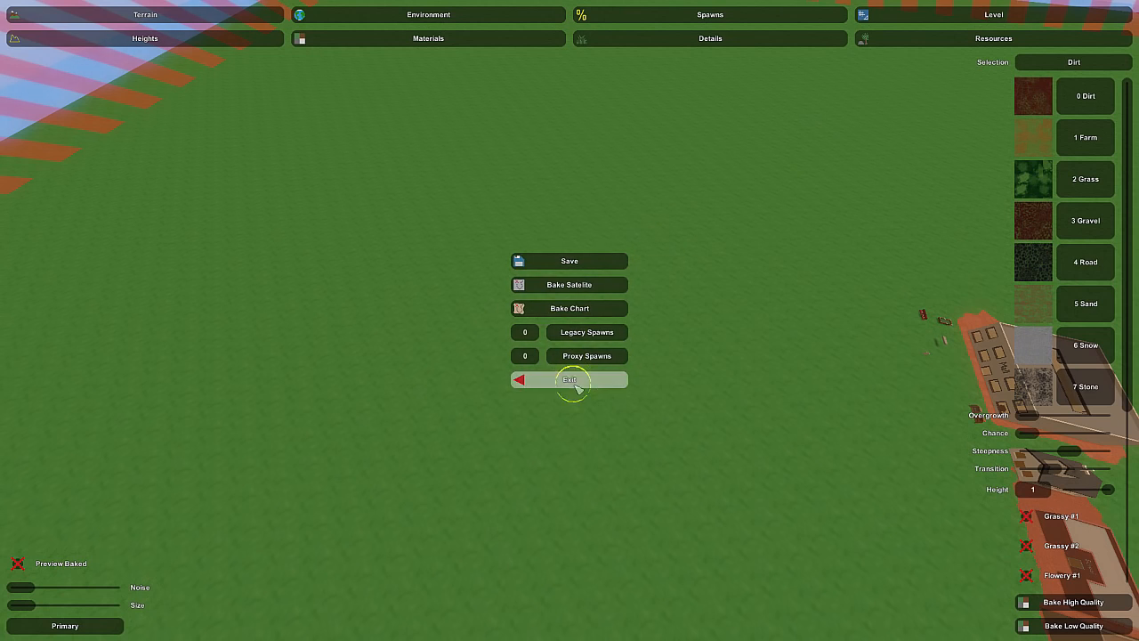
- Exit the level editor to the main menu, then quit Unturned to the desktop
{"action": "left_click", "coordinate": [569, 380]}
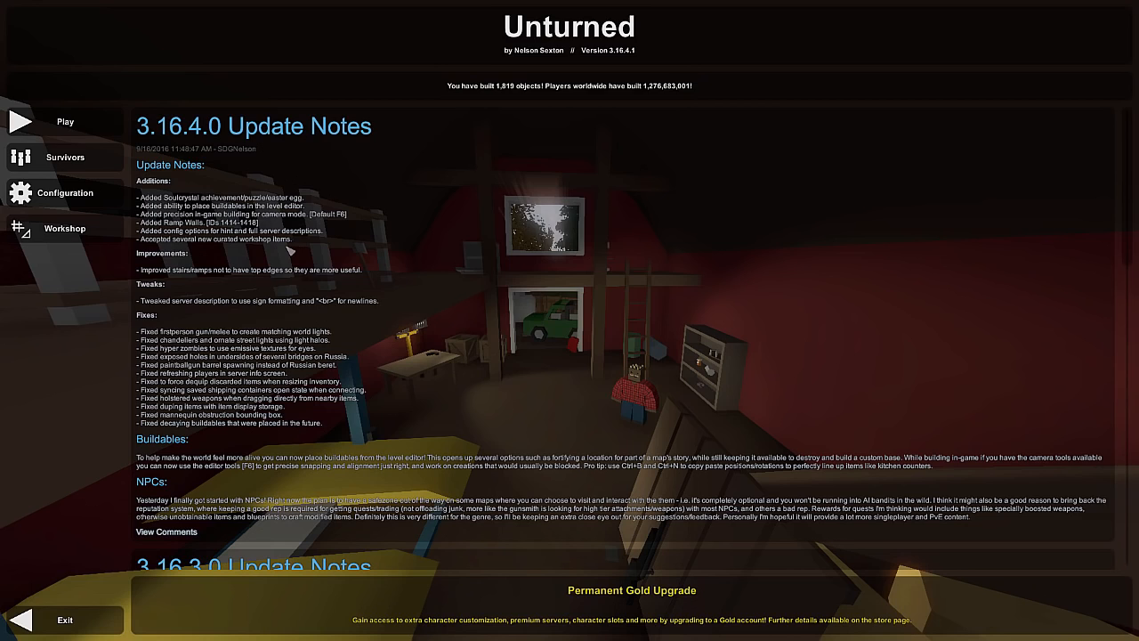
{"action": "mouse_move", "coordinate": [347, 16]}
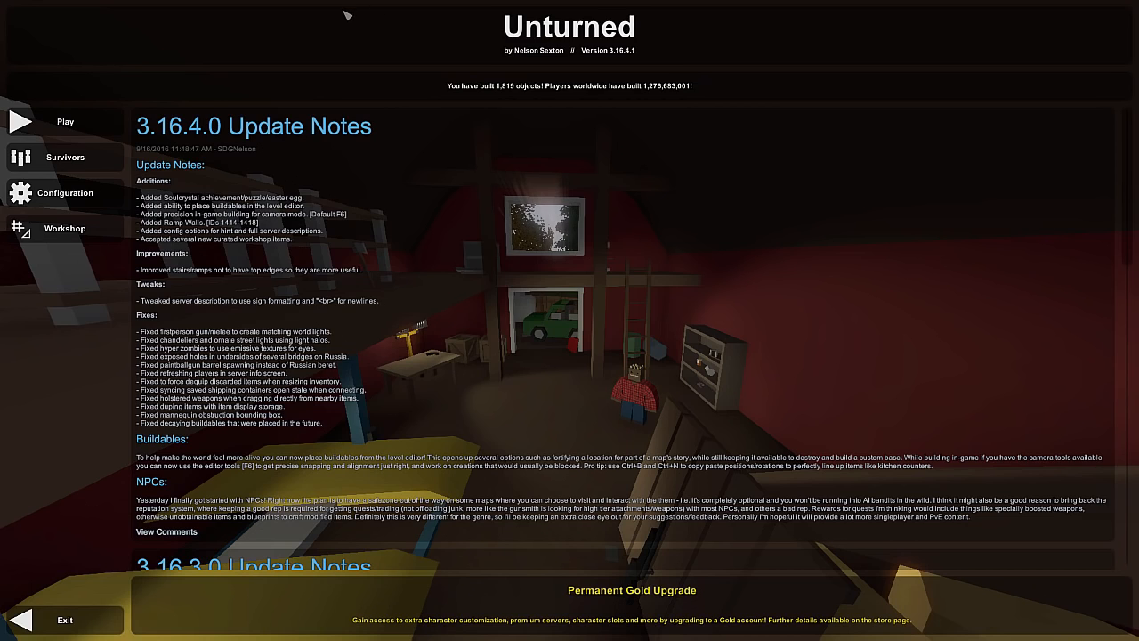
{"action": "mouse_move", "coordinate": [64, 157]}
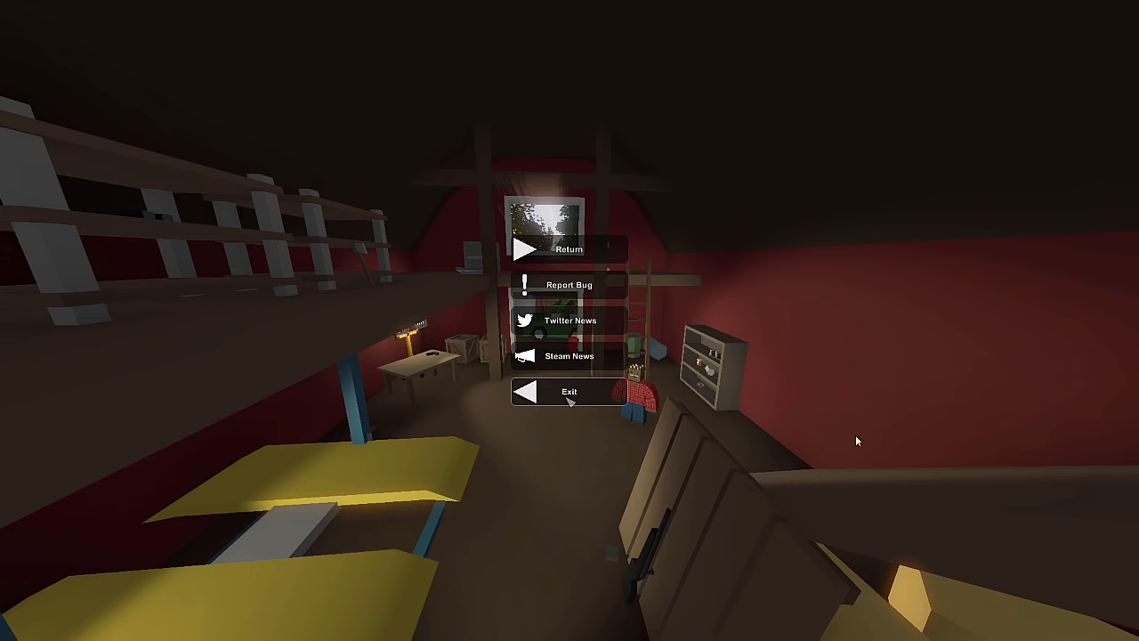
{"action": "left_click", "coordinate": [569, 391]}
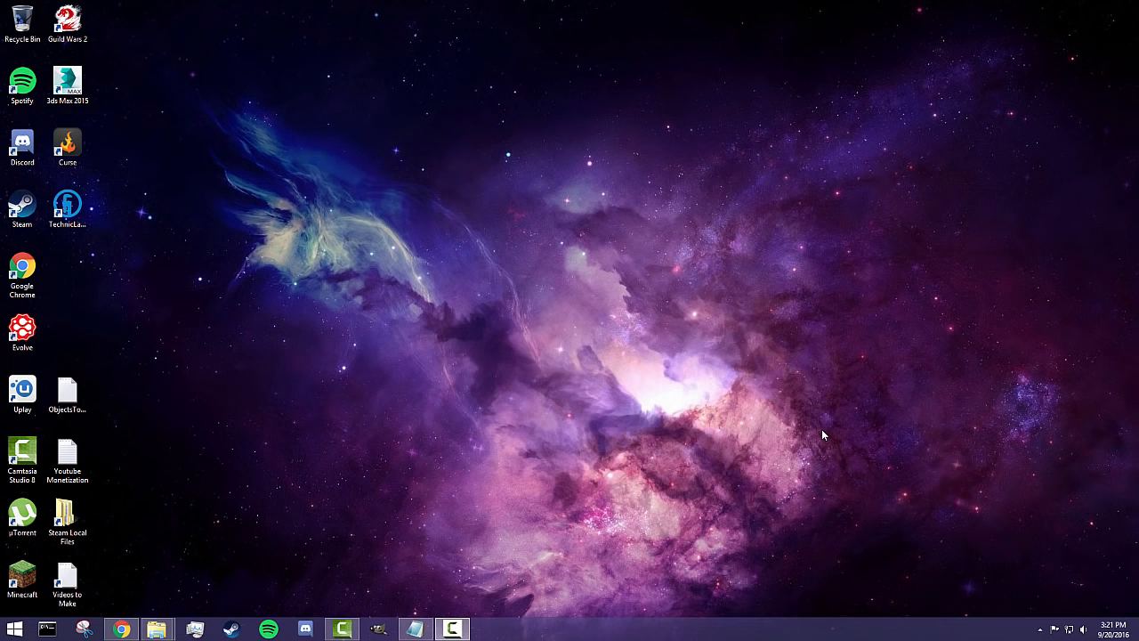
{"action": "mouse_move", "coordinate": [810, 434]}
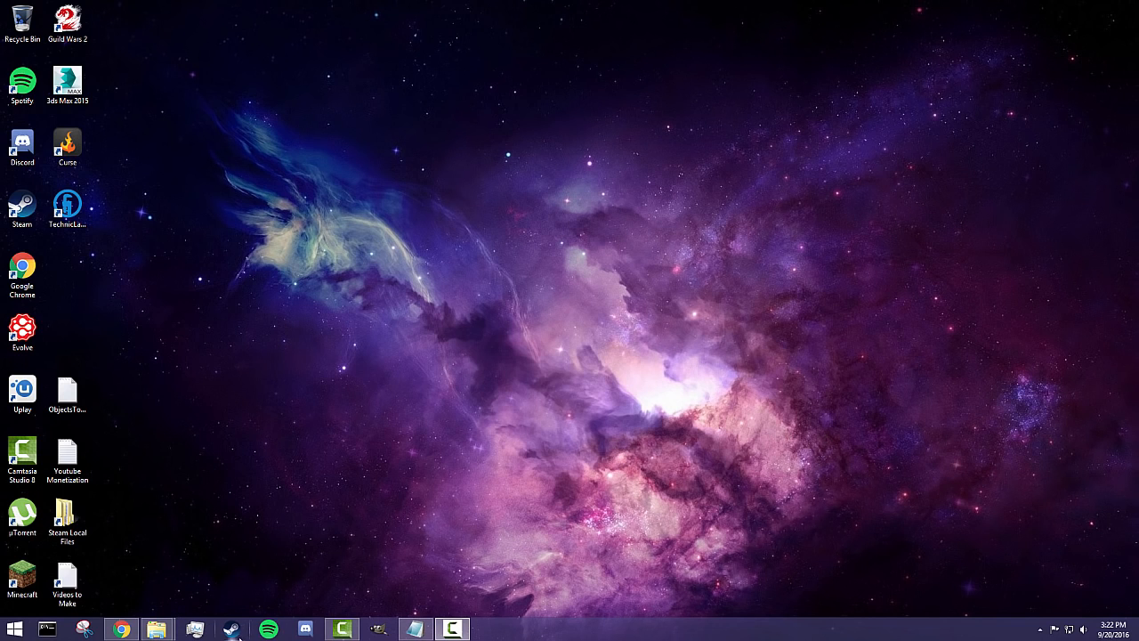
- Browse Unturned's local files from its Steam library Properties
{"action": "left_click", "coordinate": [230, 629]}
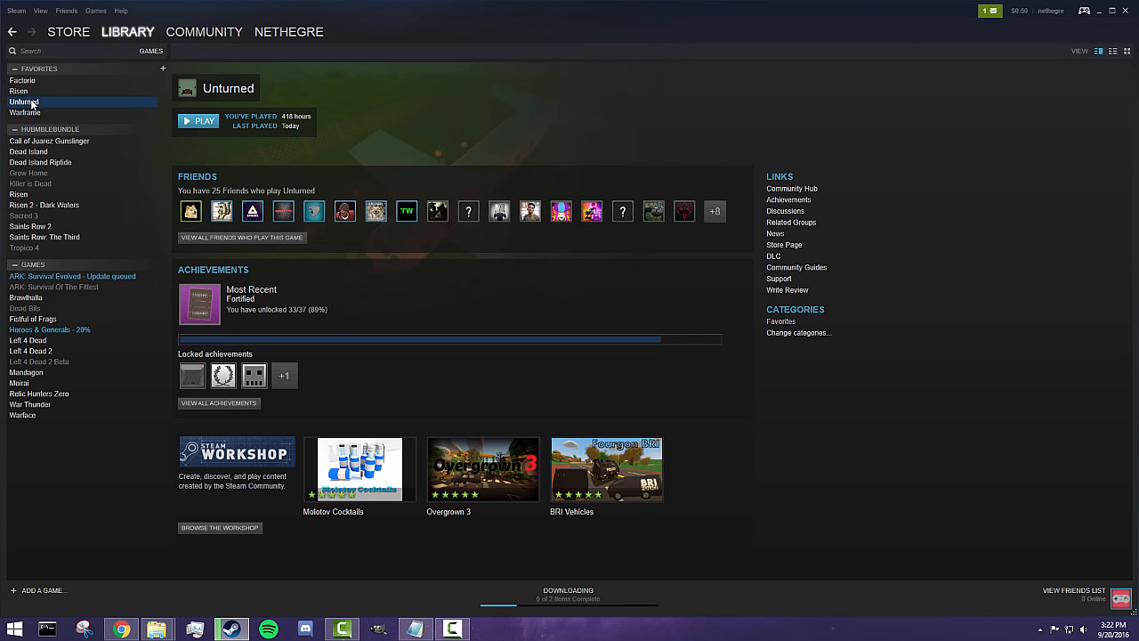
{"action": "right_click", "coordinate": [24, 102]}
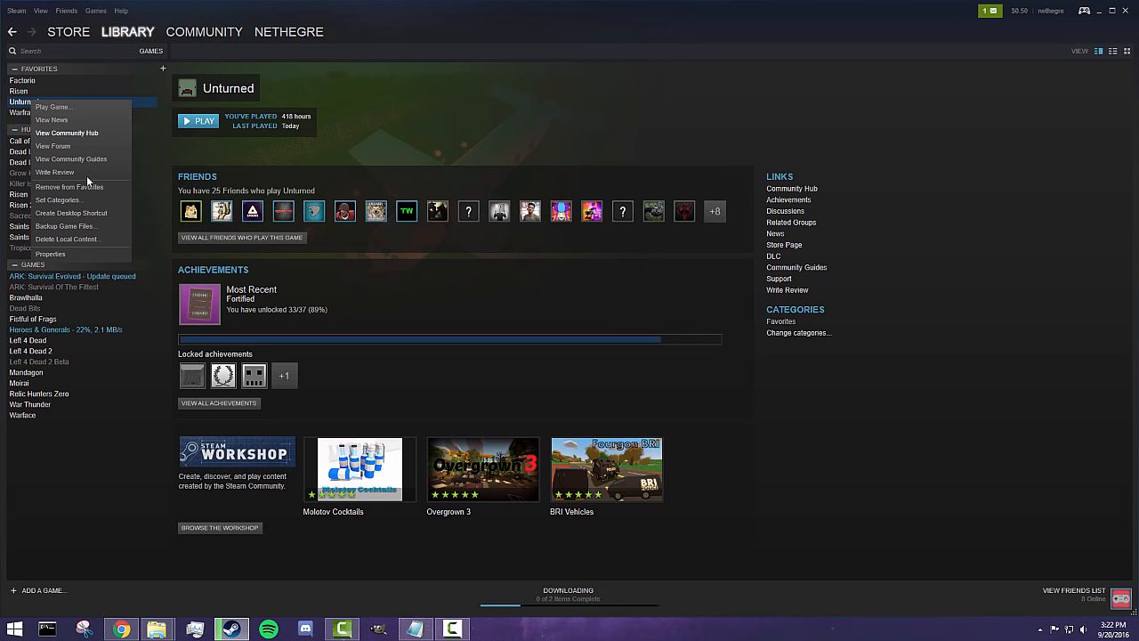
{"action": "left_click", "coordinate": [50, 253]}
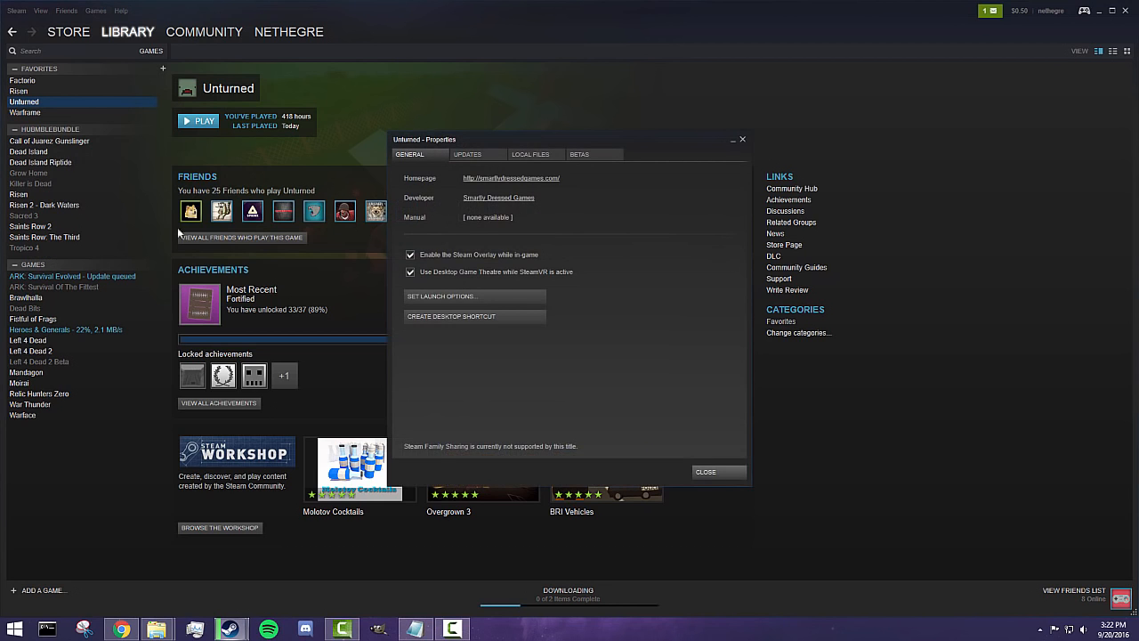
{"action": "left_click", "coordinate": [531, 153]}
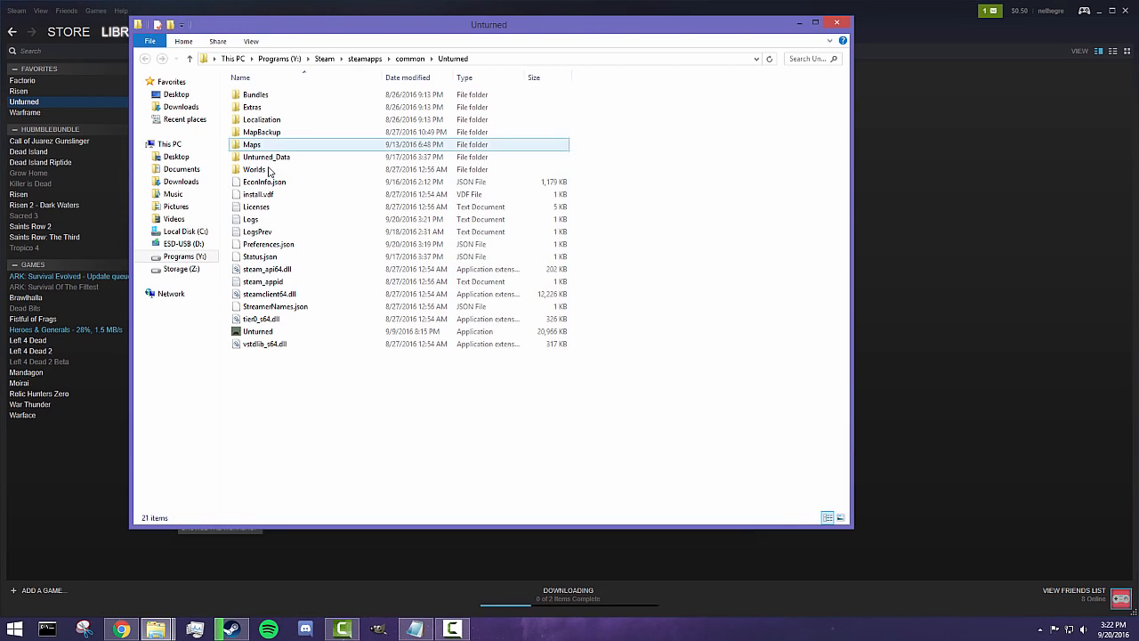
- Snap Explorer to the right half and navigate into Maps > TestMap
{"action": "left_click_drag", "start_coordinate": [489, 24], "coordinate": [851, 9]}
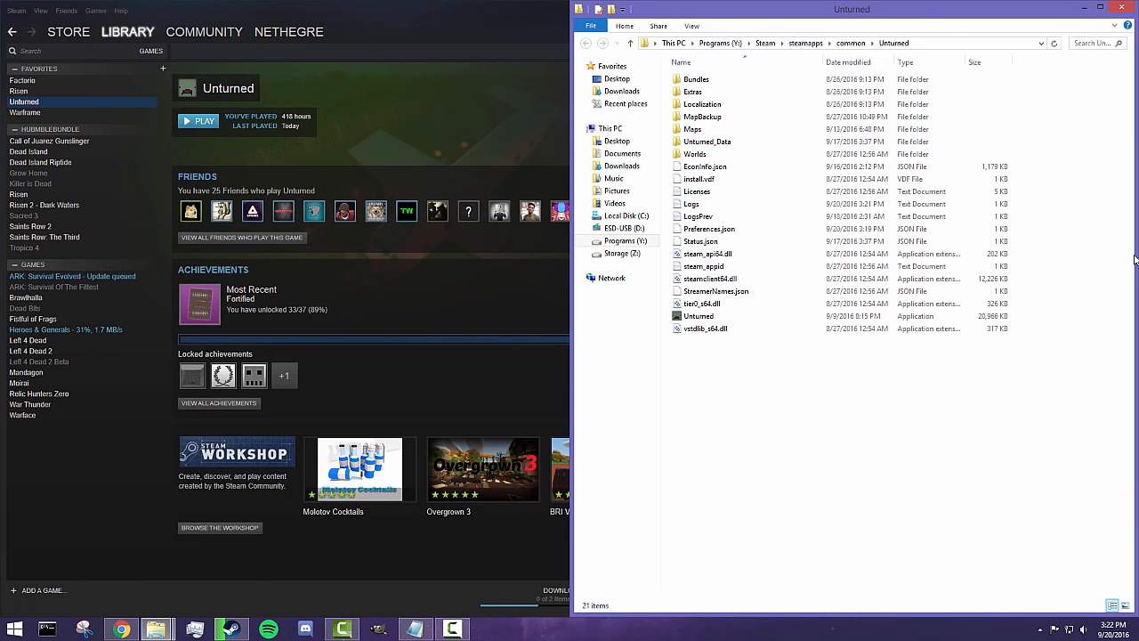
{"action": "left_click", "coordinate": [694, 129]}
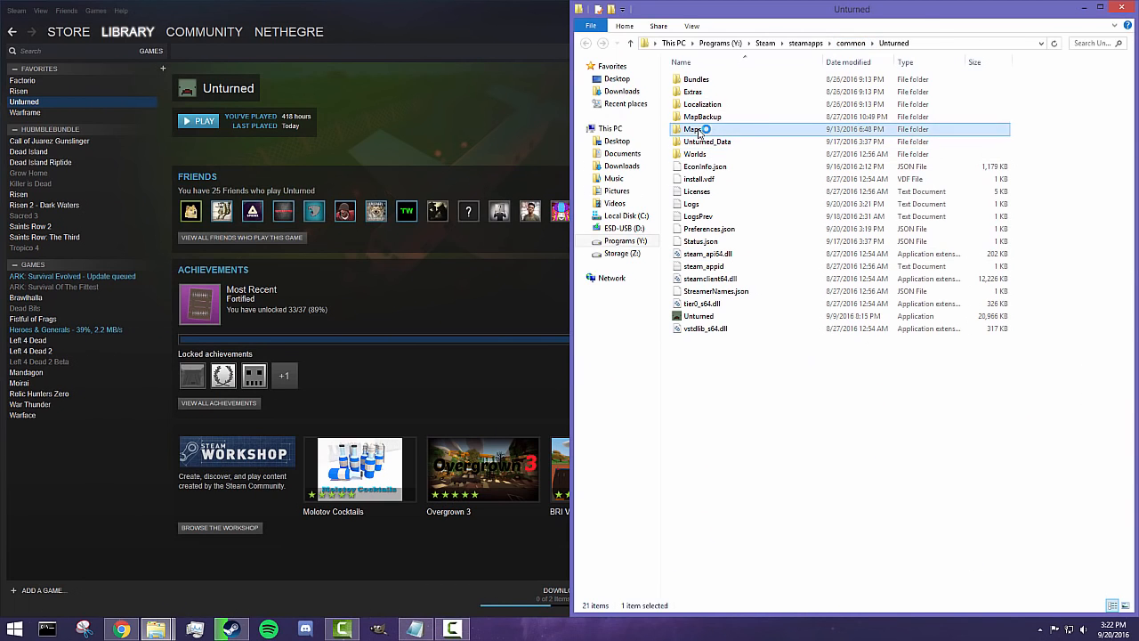
{"action": "double_click", "coordinate": [693, 129]}
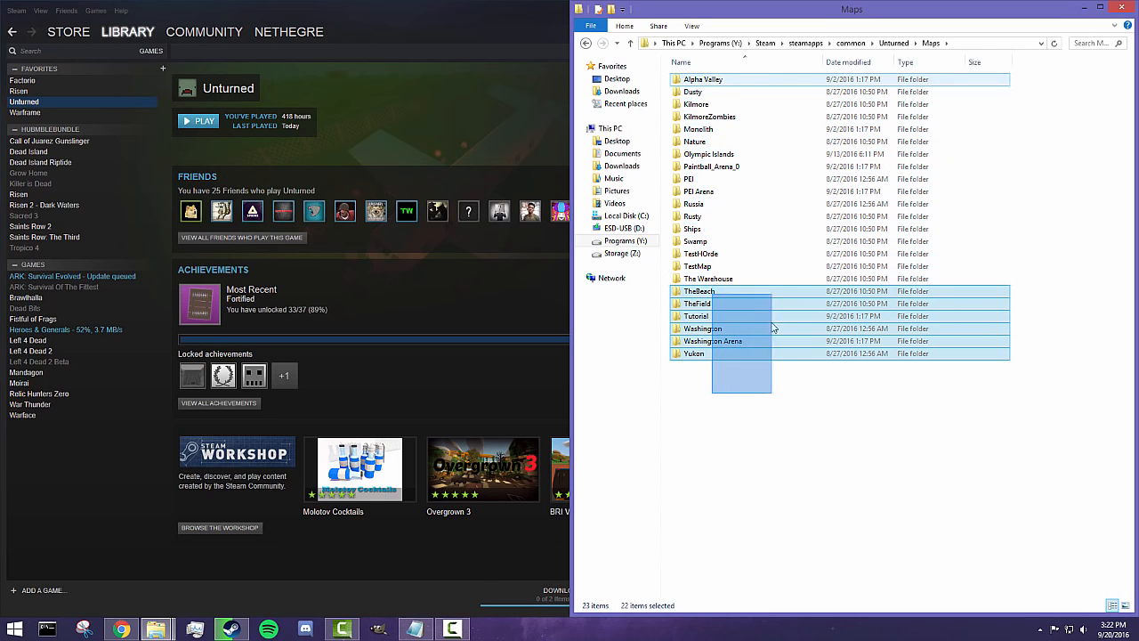
{"action": "left_click", "coordinate": [728, 418]}
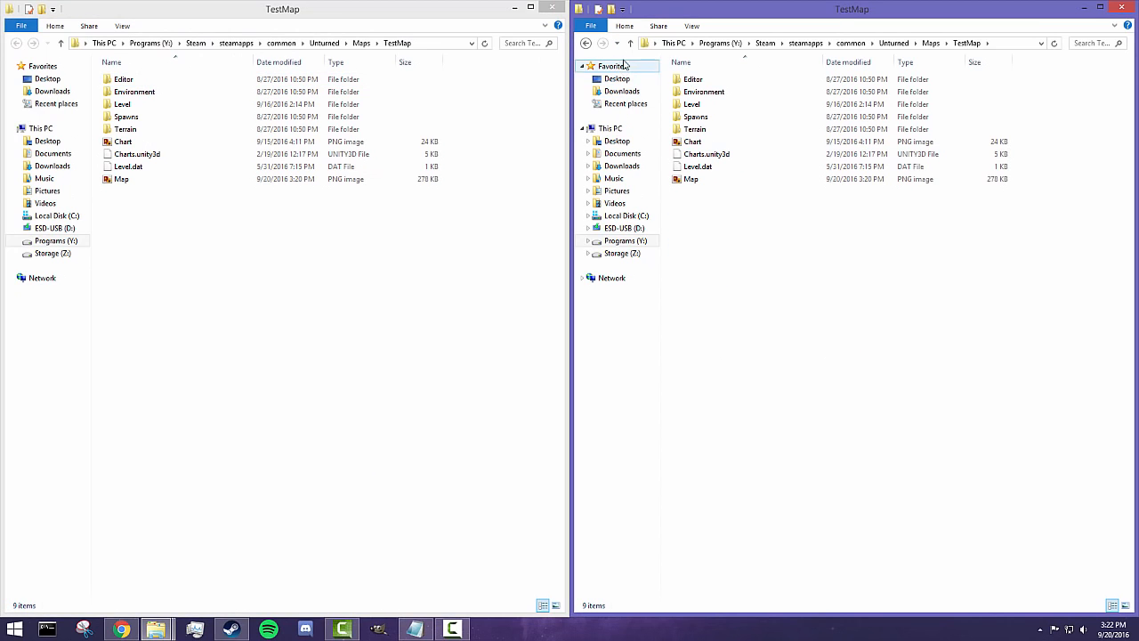
- Show Maps on the right, and select Materials.unity3d in TestMap's Terrain folder on the left
{"action": "left_click", "coordinate": [930, 42]}
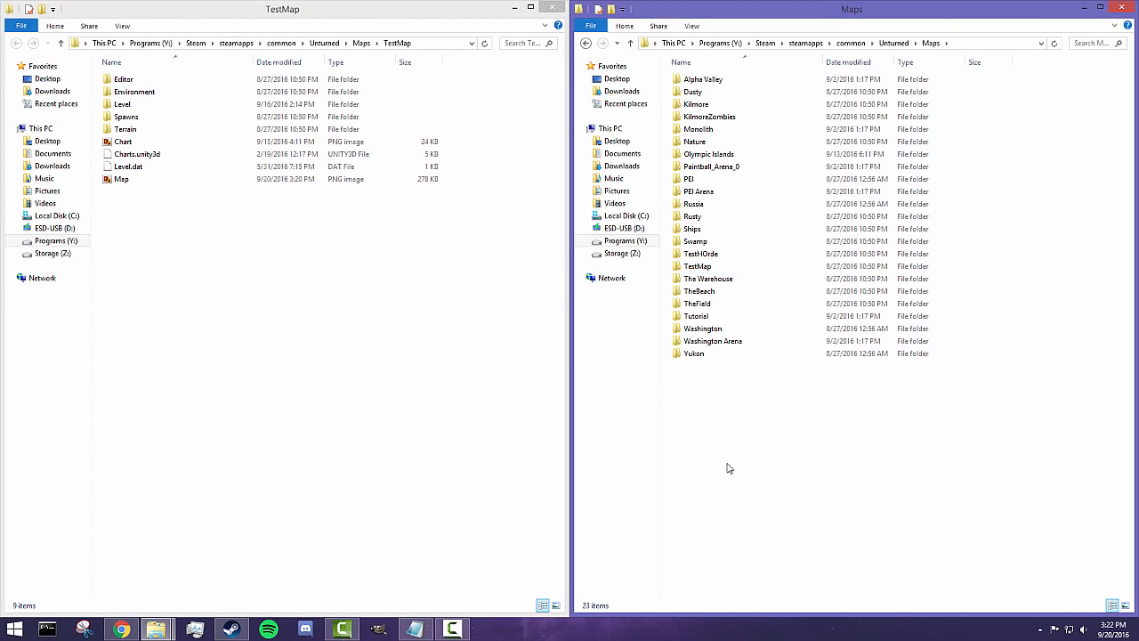
{"action": "left_click", "coordinate": [123, 79]}
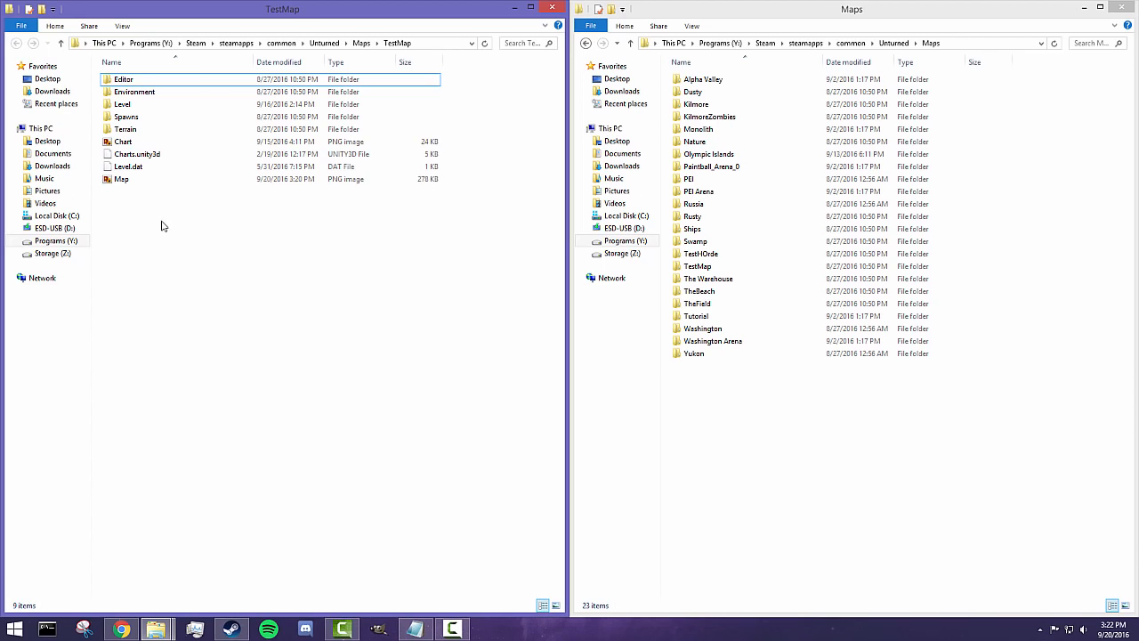
{"action": "mouse_move", "coordinate": [202, 236]}
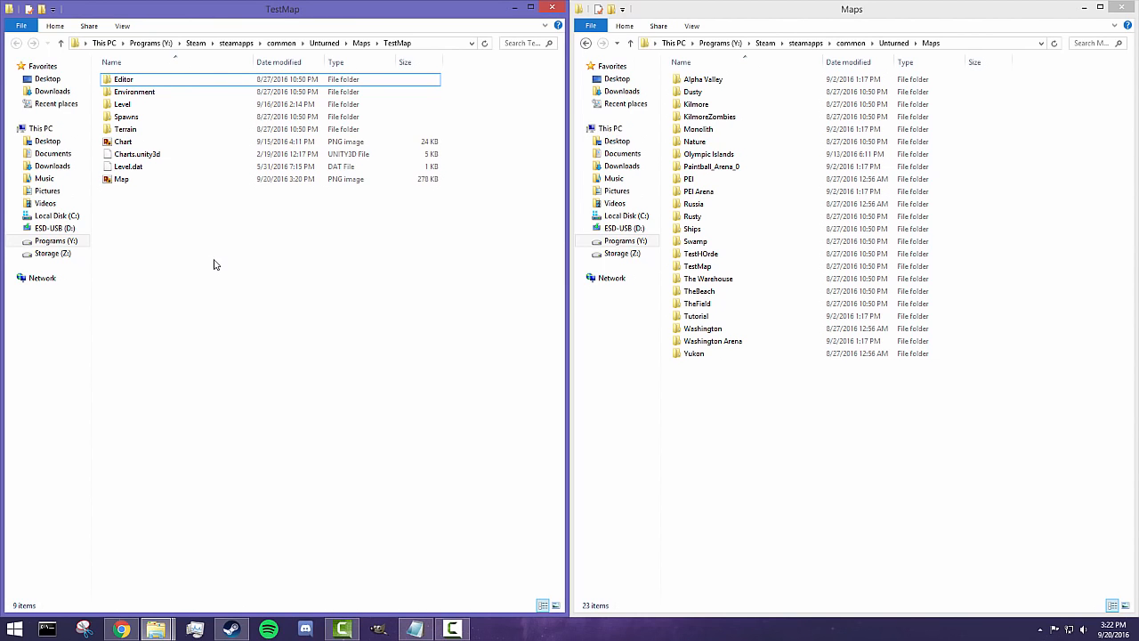
{"action": "left_click", "coordinate": [134, 92]}
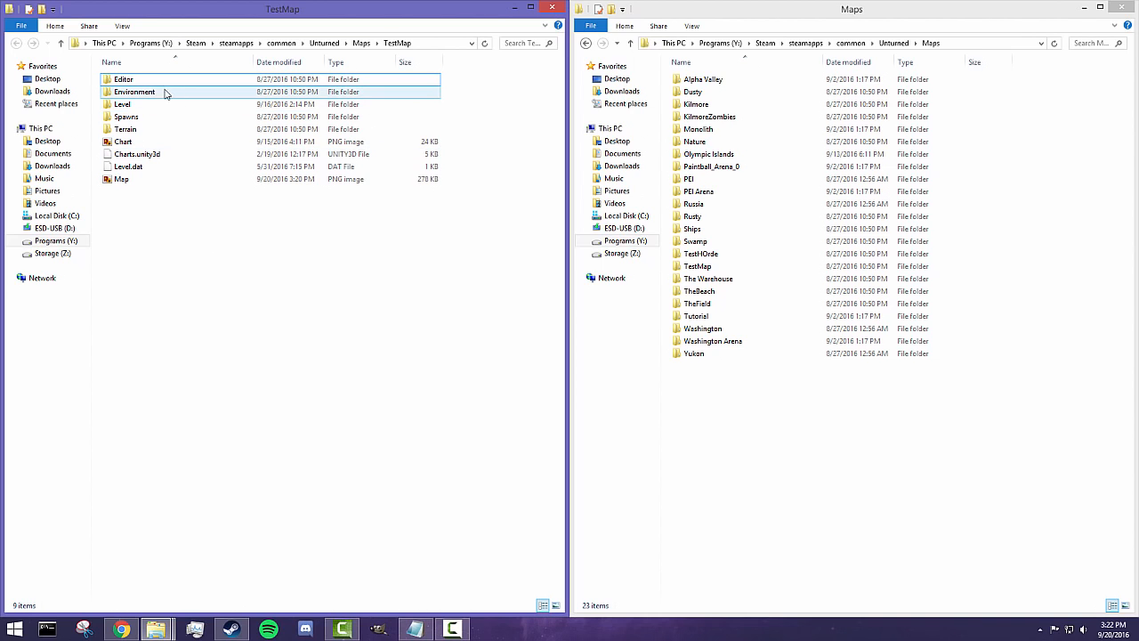
{"action": "left_click", "coordinate": [125, 129]}
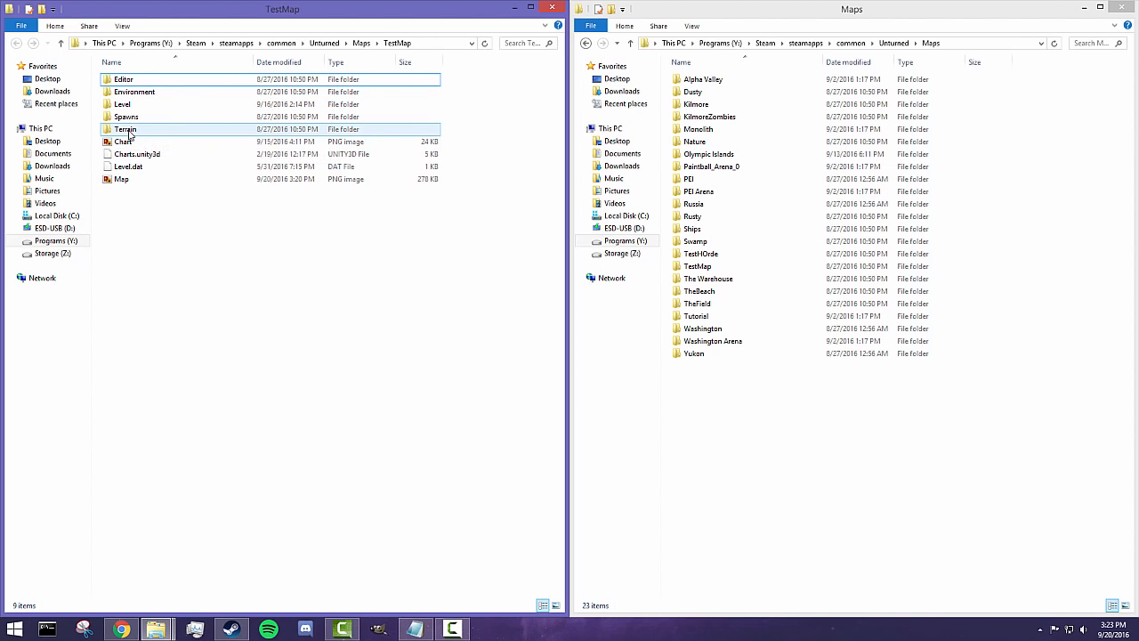
{"action": "double_click", "coordinate": [125, 129]}
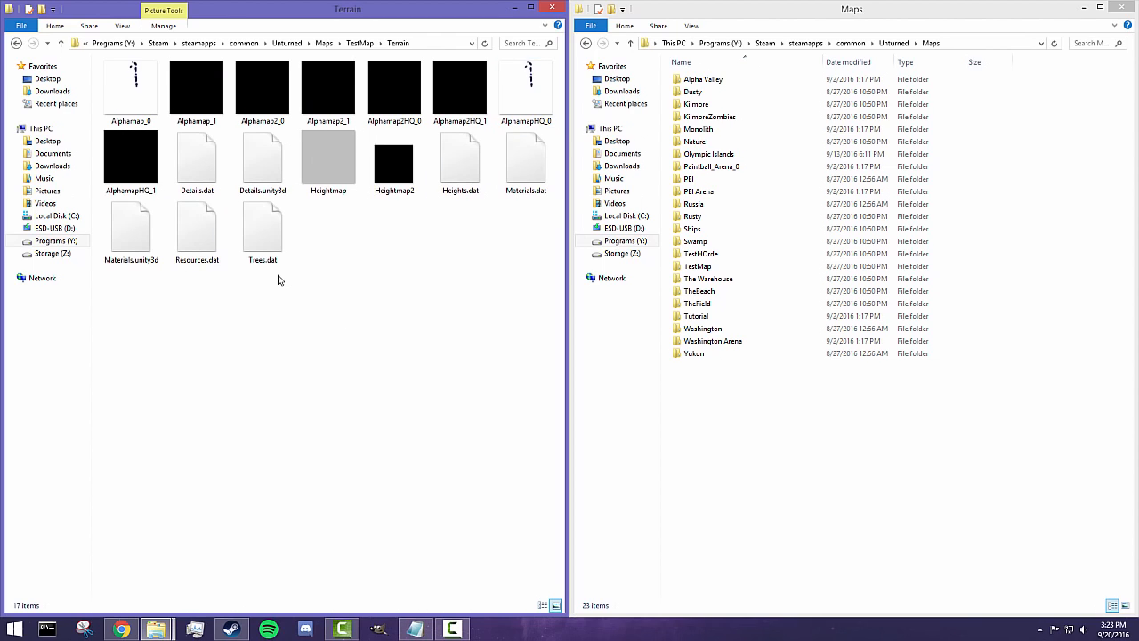
{"action": "left_click", "coordinate": [393, 89]}
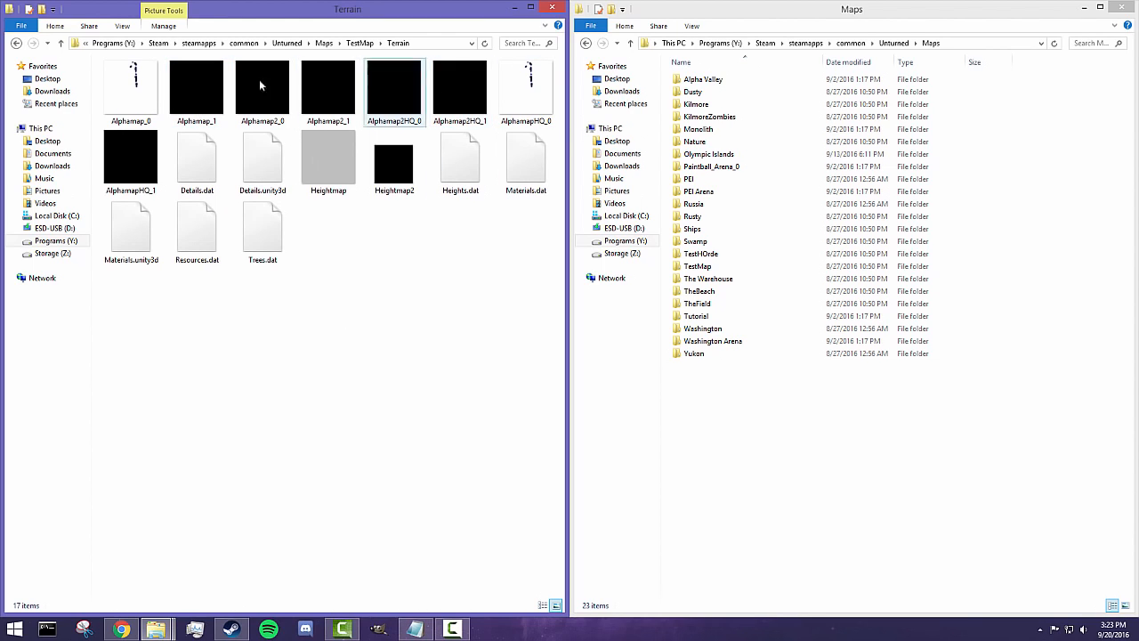
{"action": "left_click", "coordinate": [525, 89]}
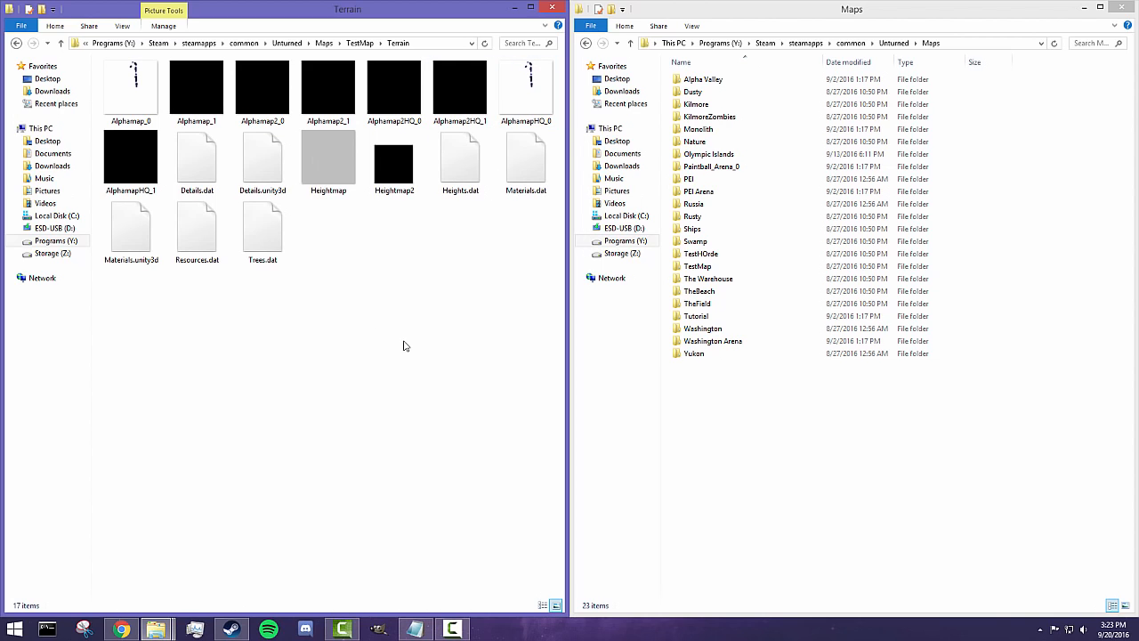
{"action": "left_click", "coordinate": [131, 231]}
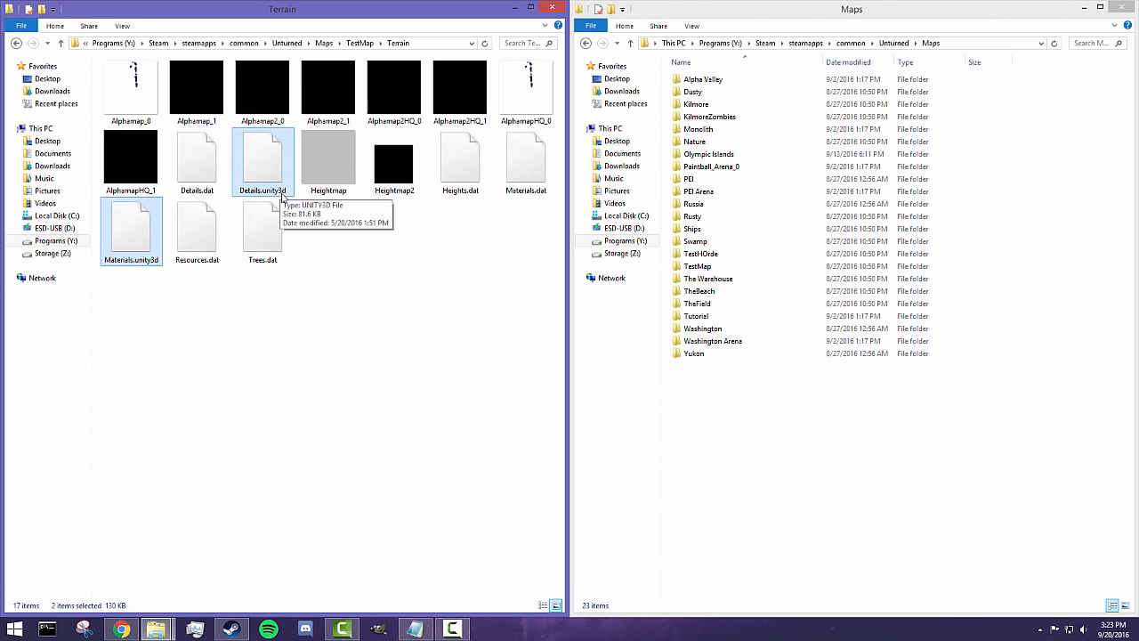
{"action": "mouse_move", "coordinate": [129, 277]}
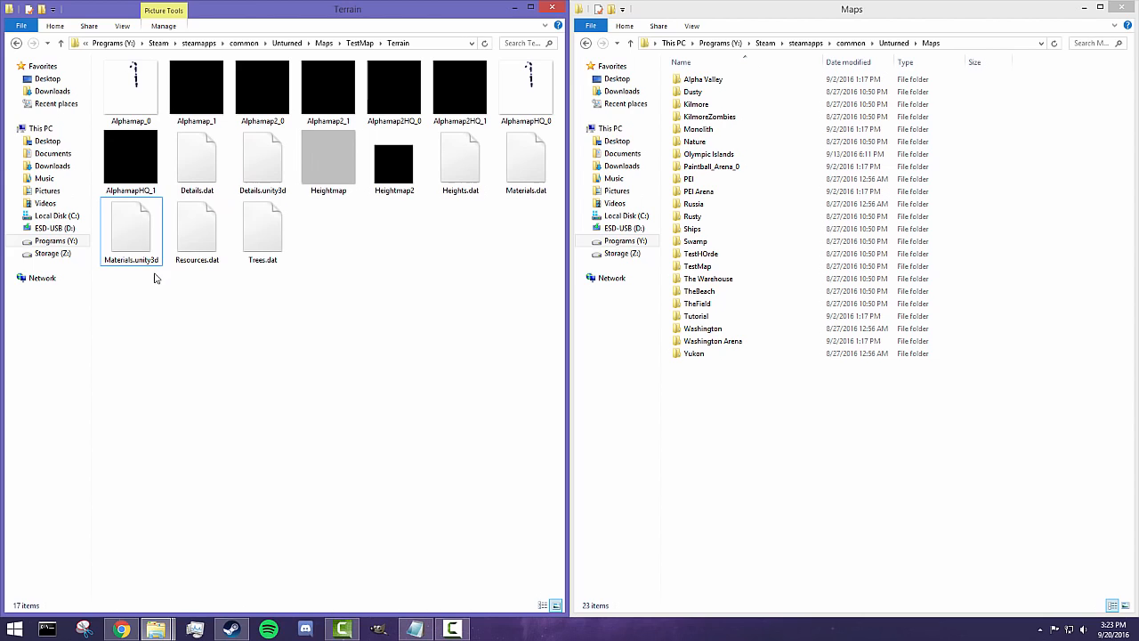
{"action": "mouse_move", "coordinate": [132, 227]}
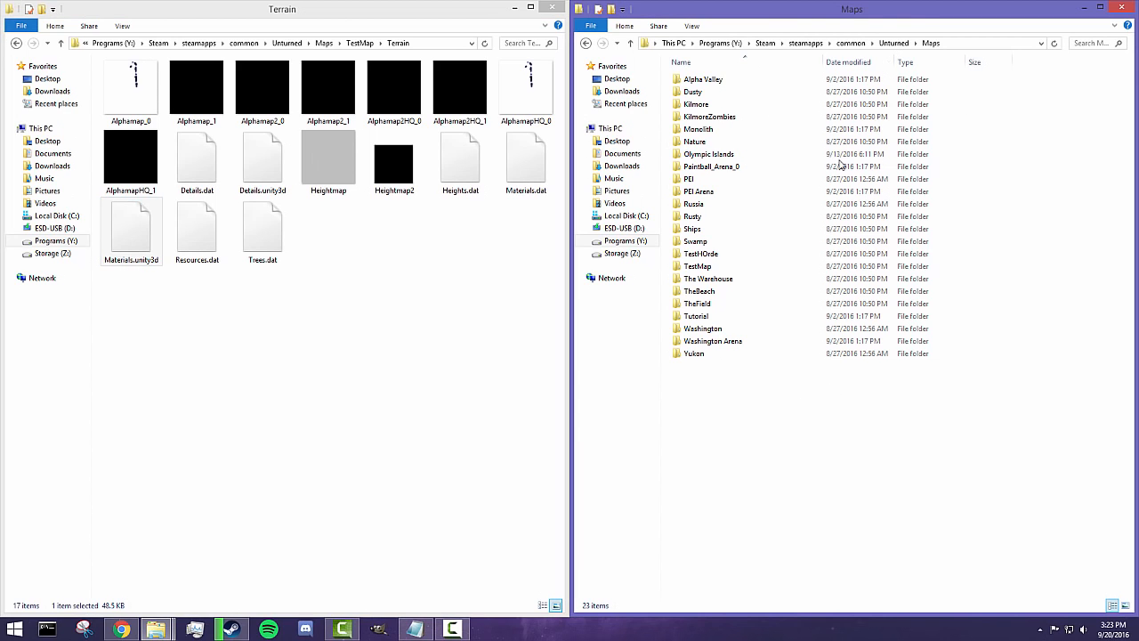
- Open the Russia map's Terrain folder in the right window
{"action": "left_click", "coordinate": [702, 80]}
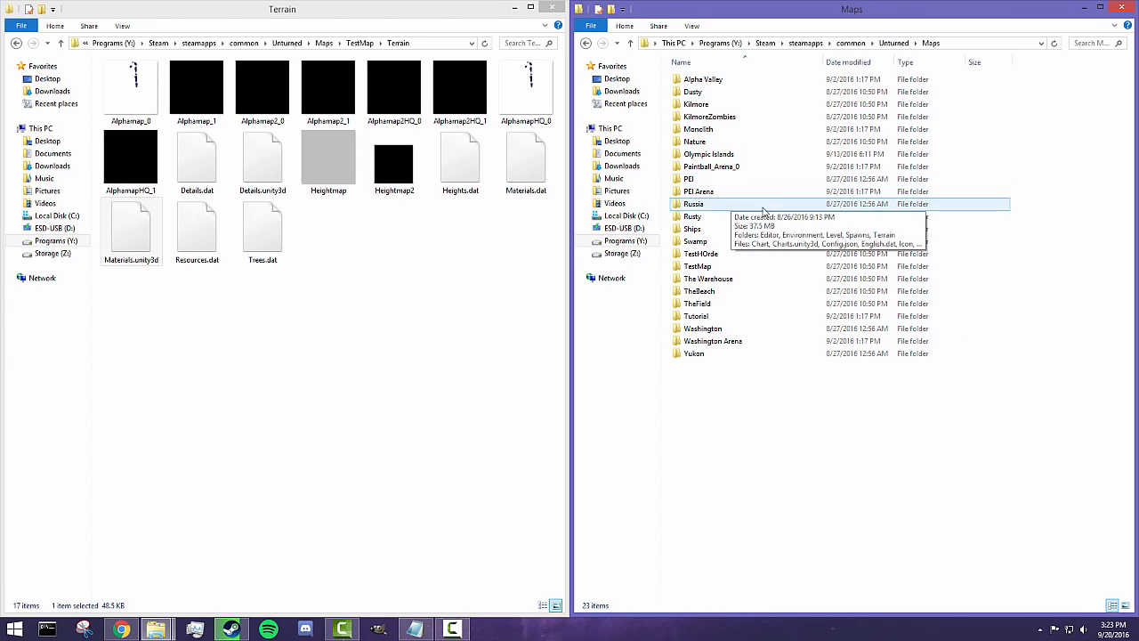
{"action": "double_click", "coordinate": [693, 203]}
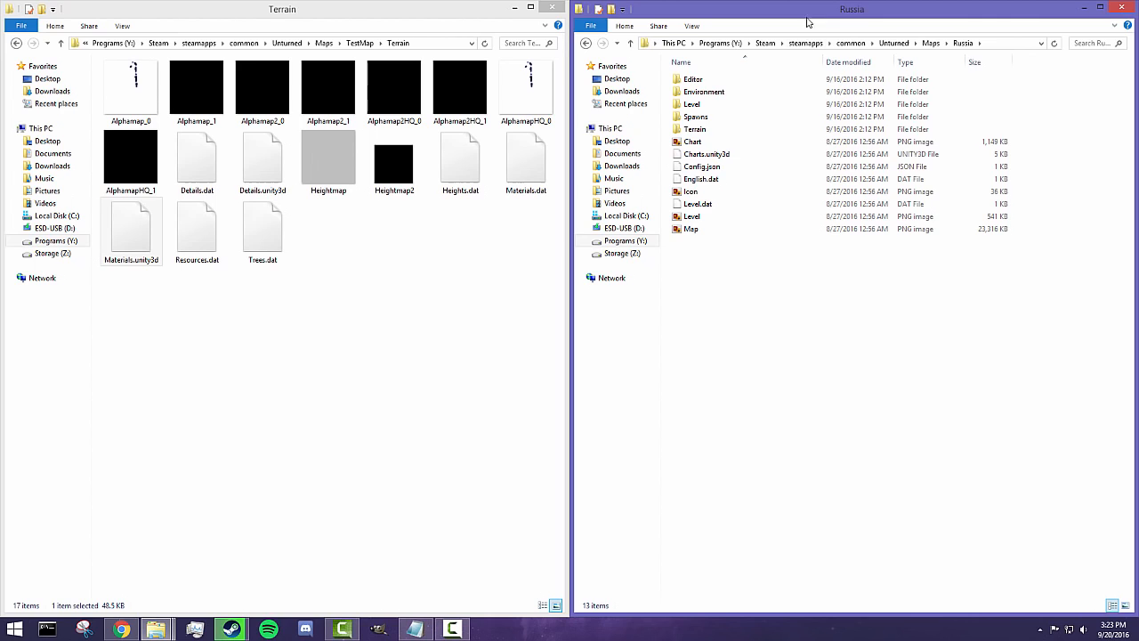
{"action": "left_click", "coordinate": [695, 129]}
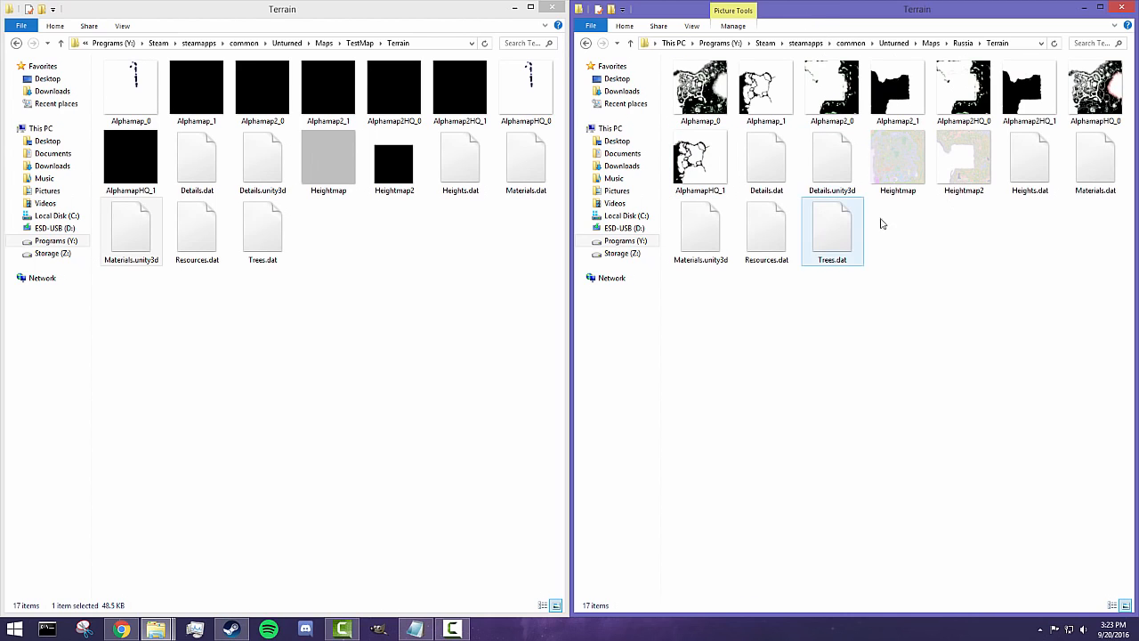
{"action": "left_click", "coordinate": [694, 294]}
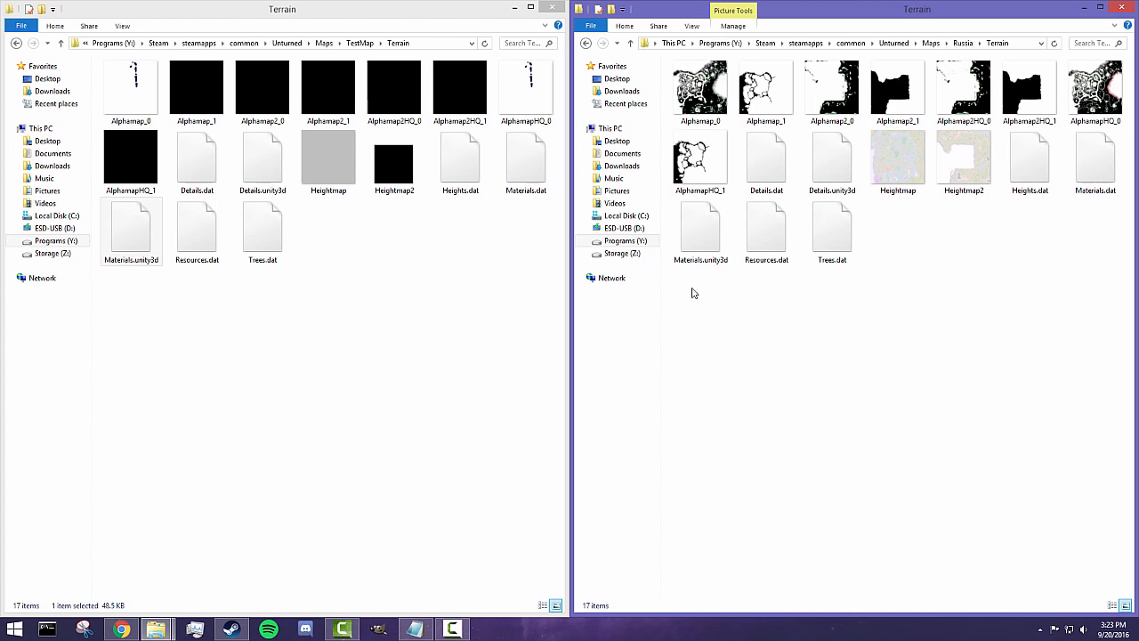
{"action": "mouse_move", "coordinate": [723, 258]}
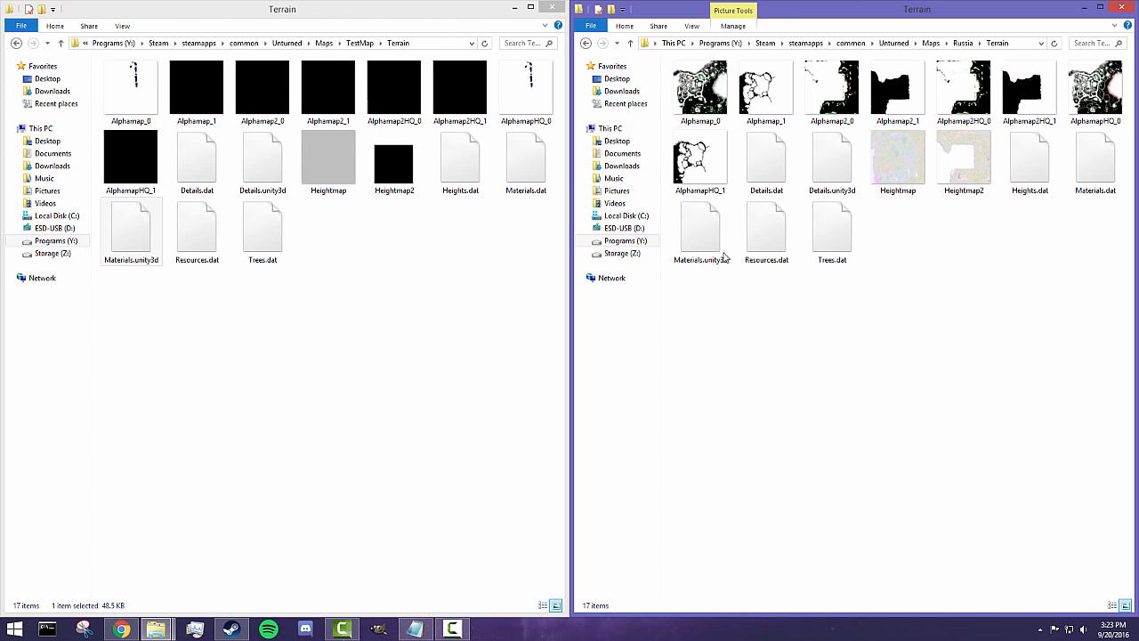
- Copy Russia's Materials.unity3d and paste it into TestMap's Terrain folder
{"action": "right_click", "coordinate": [700, 231]}
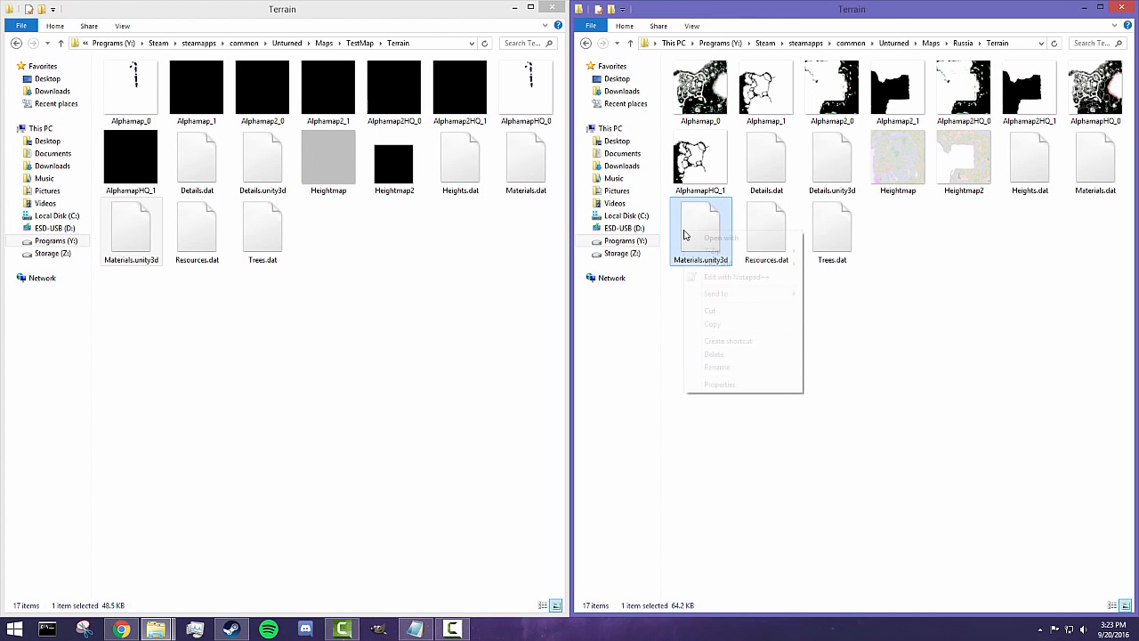
{"action": "left_click", "coordinate": [425, 304]}
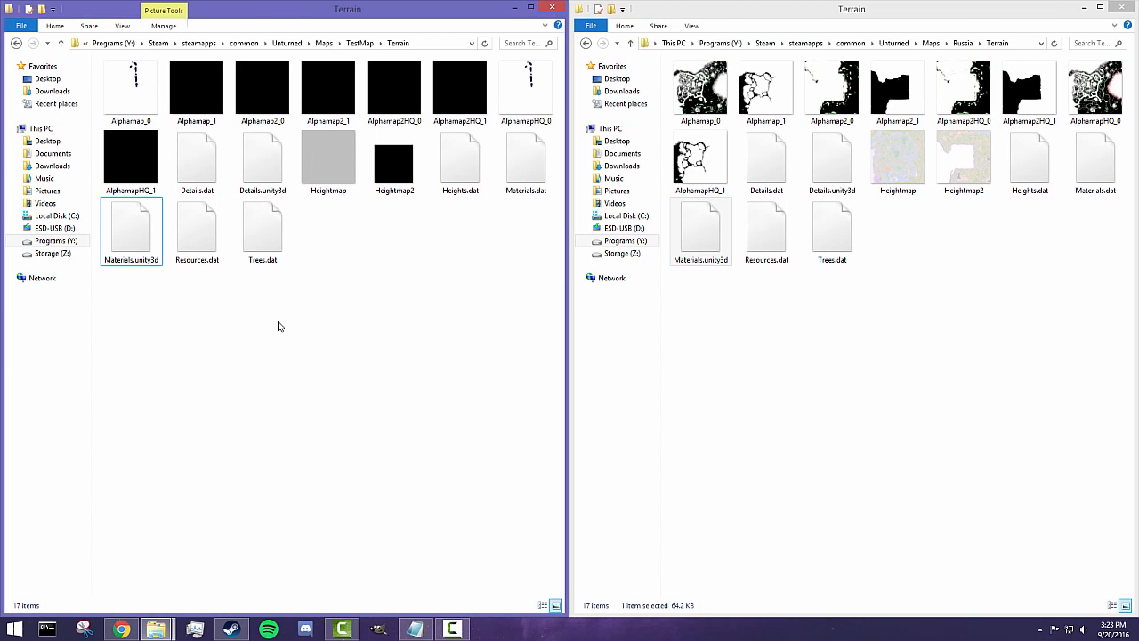
{"action": "right_click", "coordinate": [279, 327]}
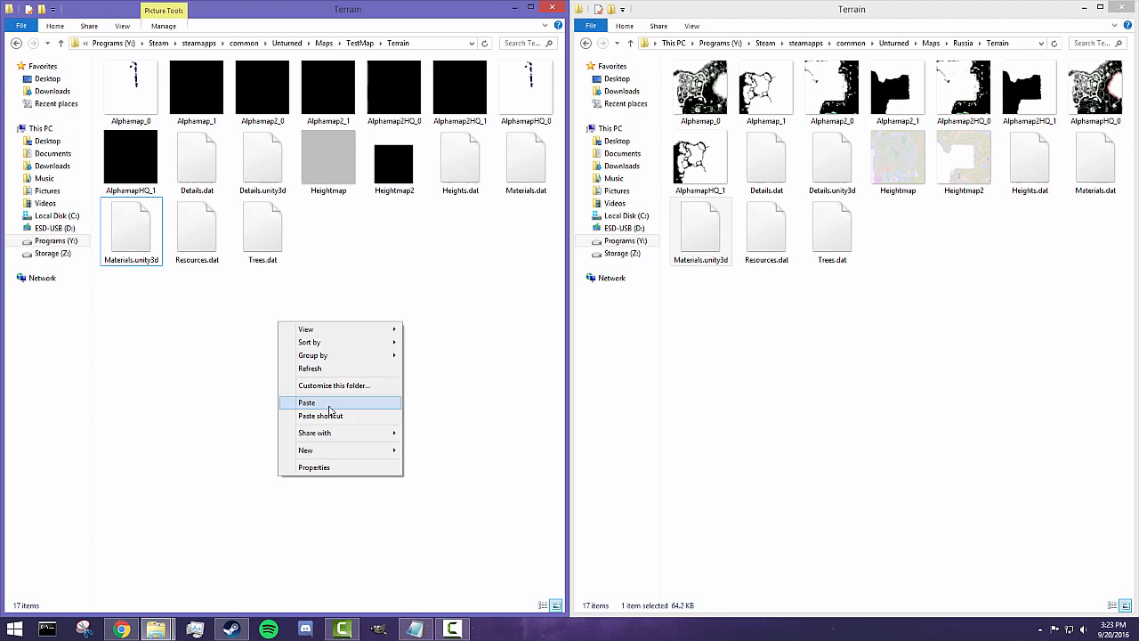
{"action": "left_click", "coordinate": [306, 402]}
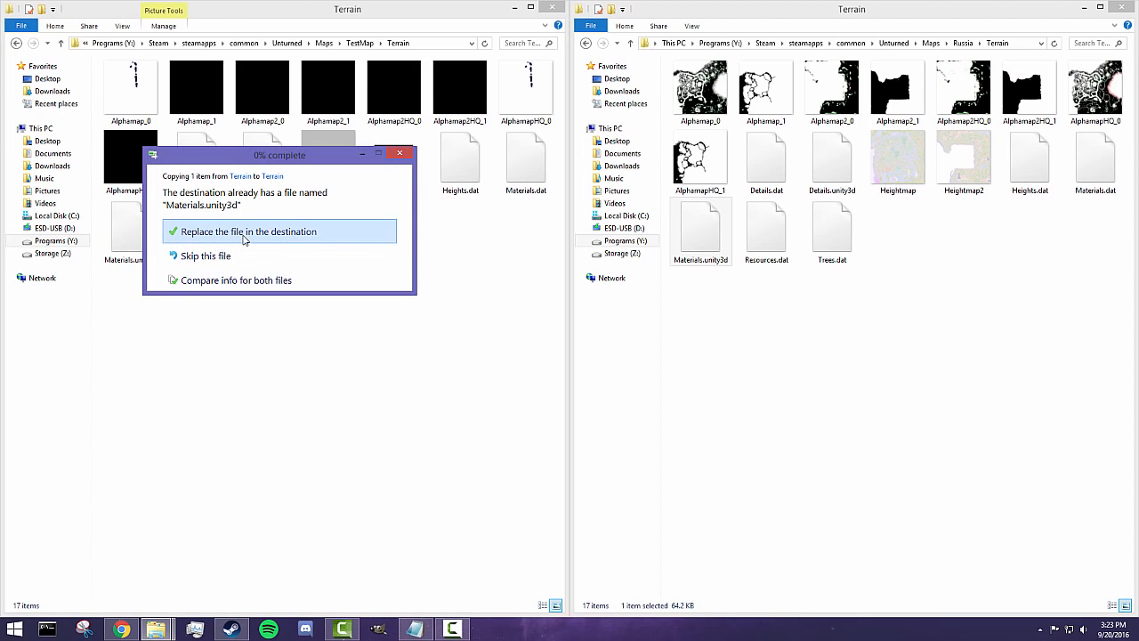
- Replace TestMap's existing Materials.unity3d with Russia's copy
{"action": "left_click", "coordinate": [250, 231]}
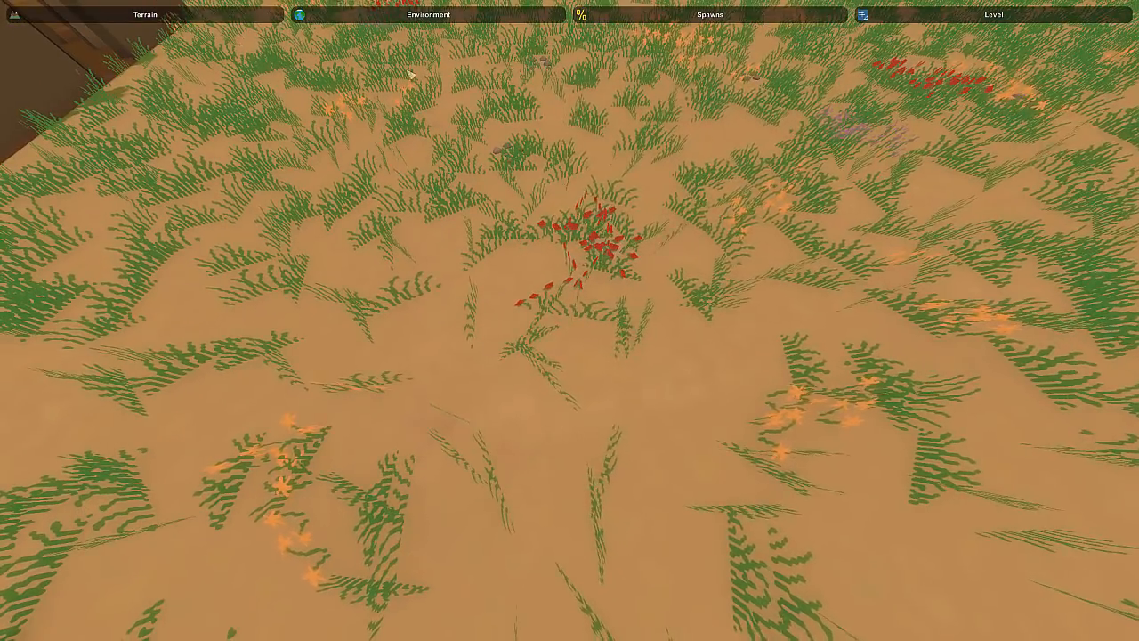
- Switch to Terrain > Materials painting and paint an orange Leaves patch
{"action": "left_click", "coordinate": [428, 14]}
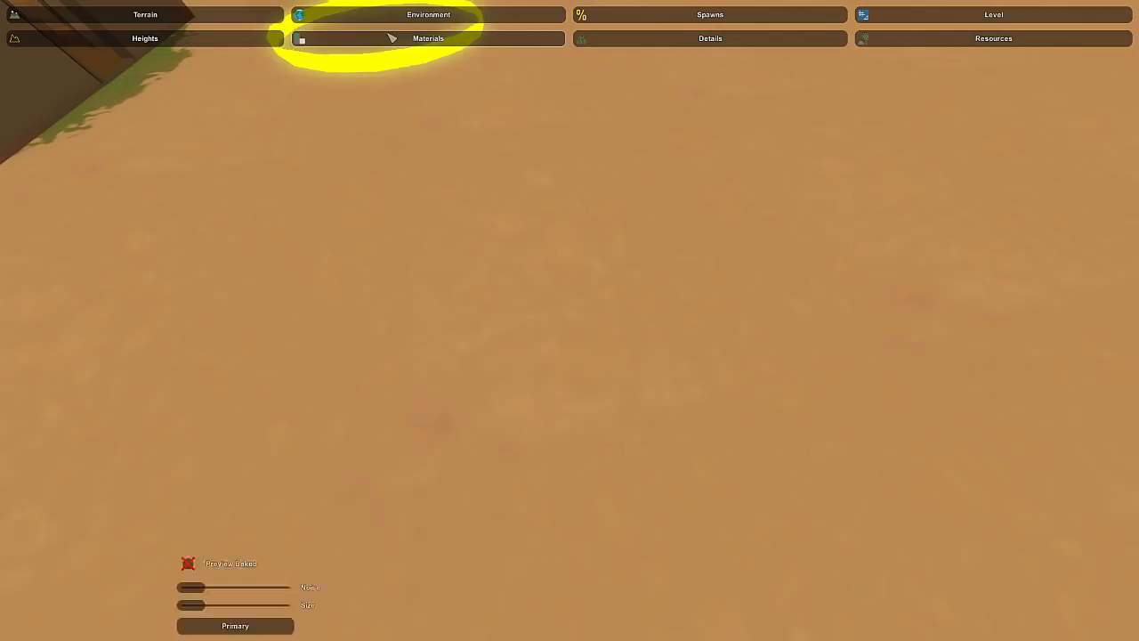
{"action": "left_click", "coordinate": [427, 37]}
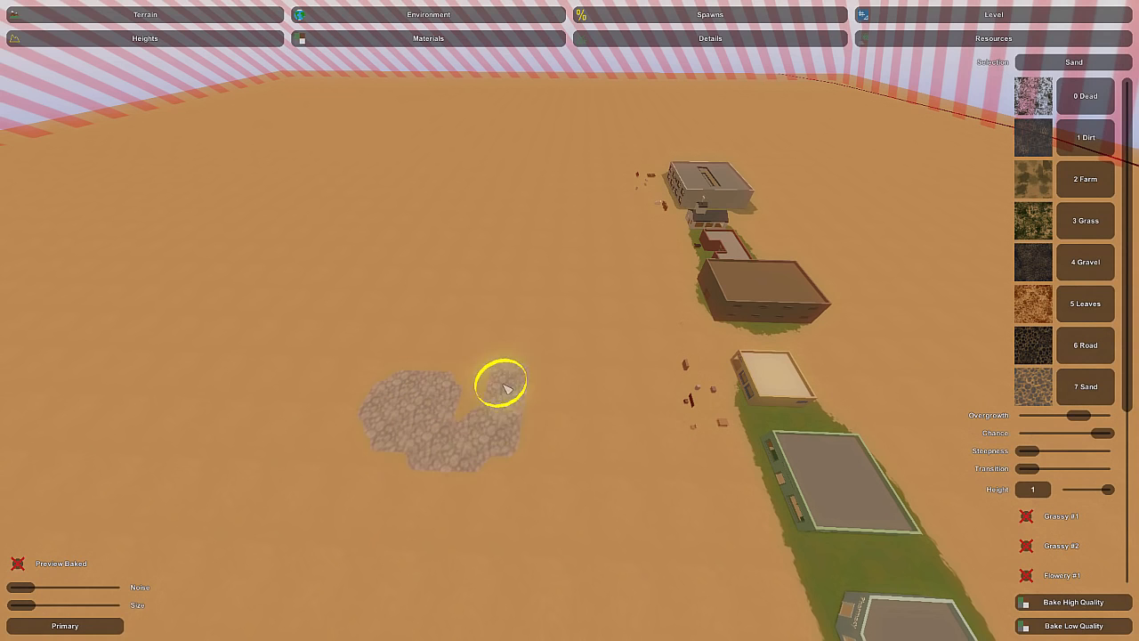
{"action": "left_click", "coordinate": [1084, 346]}
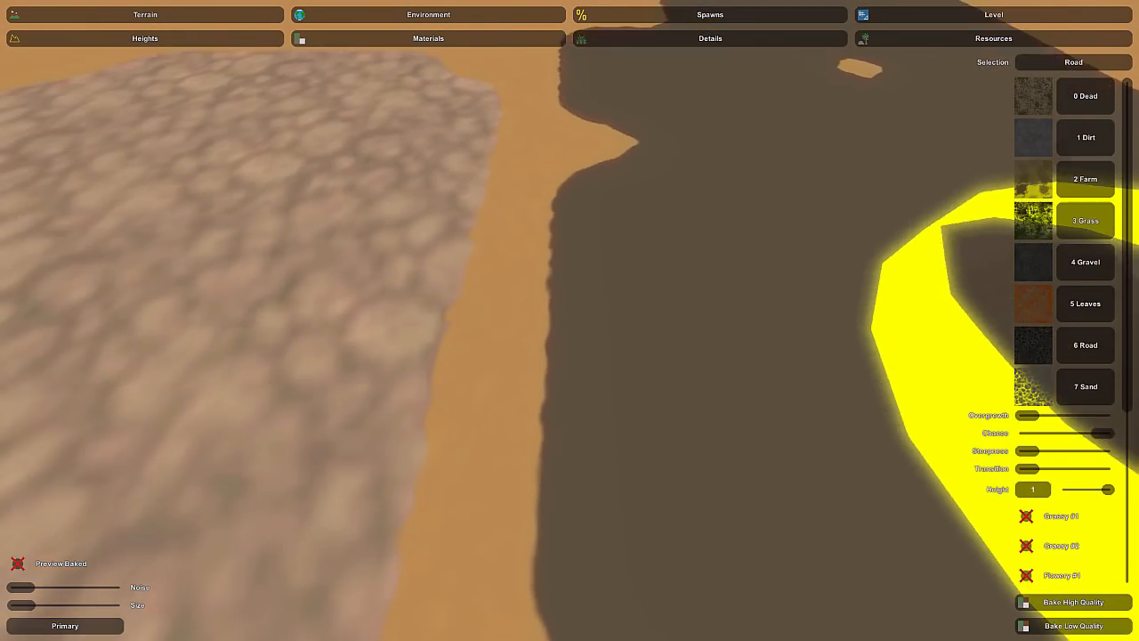
{"action": "left_click", "coordinate": [1085, 303]}
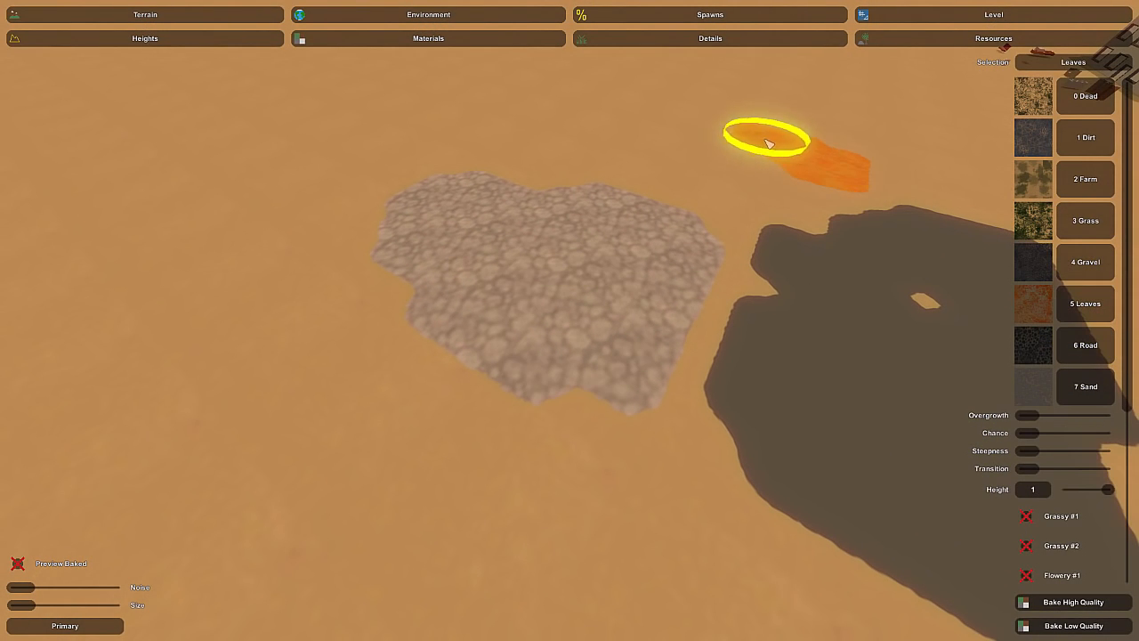
{"action": "left_click_drag", "start_coordinate": [767, 142], "coordinate": [678, 174]}
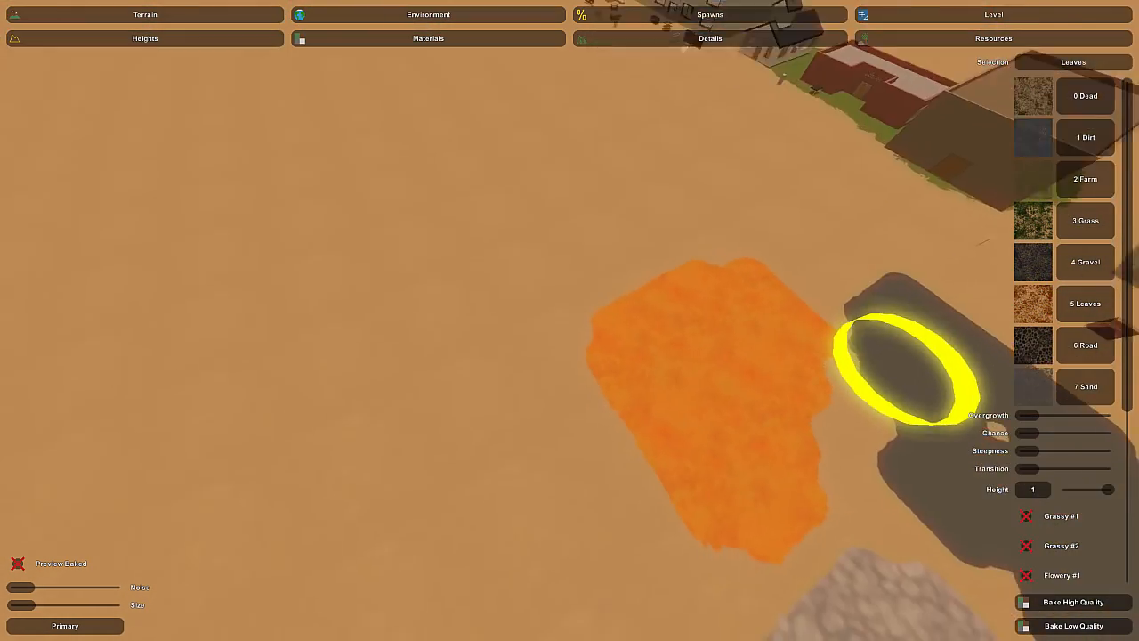
- Paint test patches of another material, plus Farm, Dirt and Dead
{"action": "left_click", "coordinate": [1085, 260]}
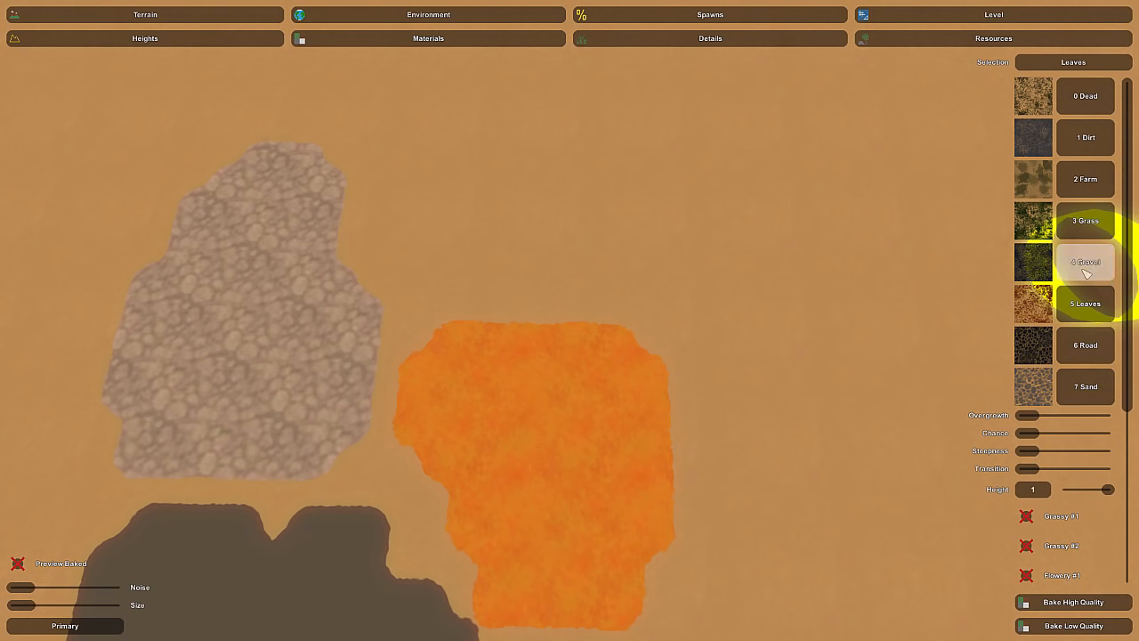
{"action": "left_click", "coordinate": [1085, 262]}
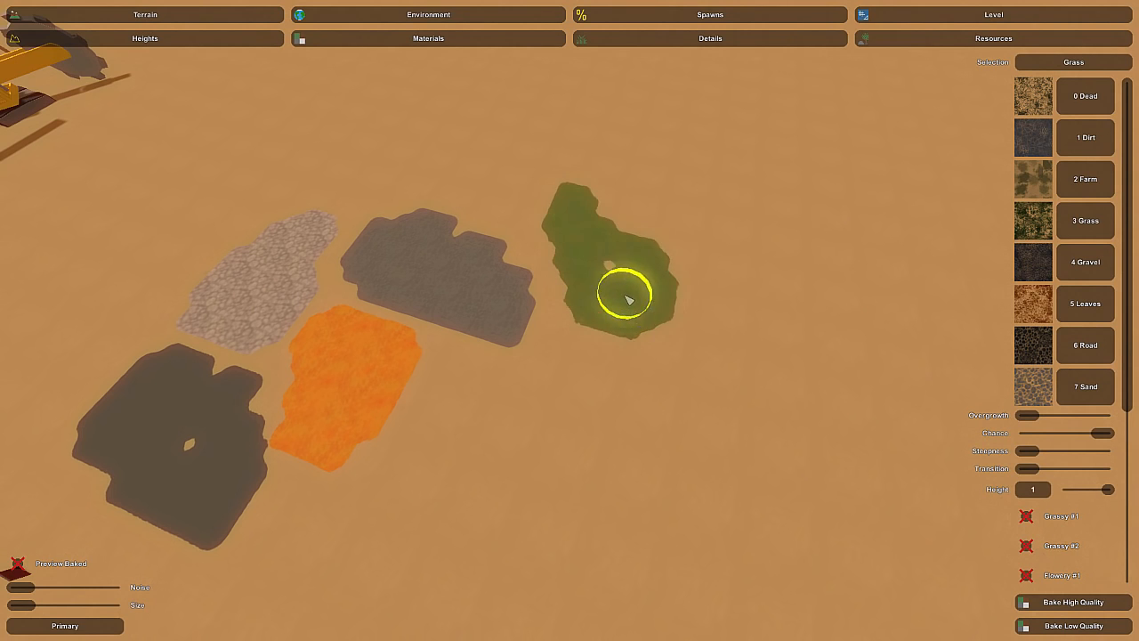
{"action": "left_click", "coordinate": [1084, 179]}
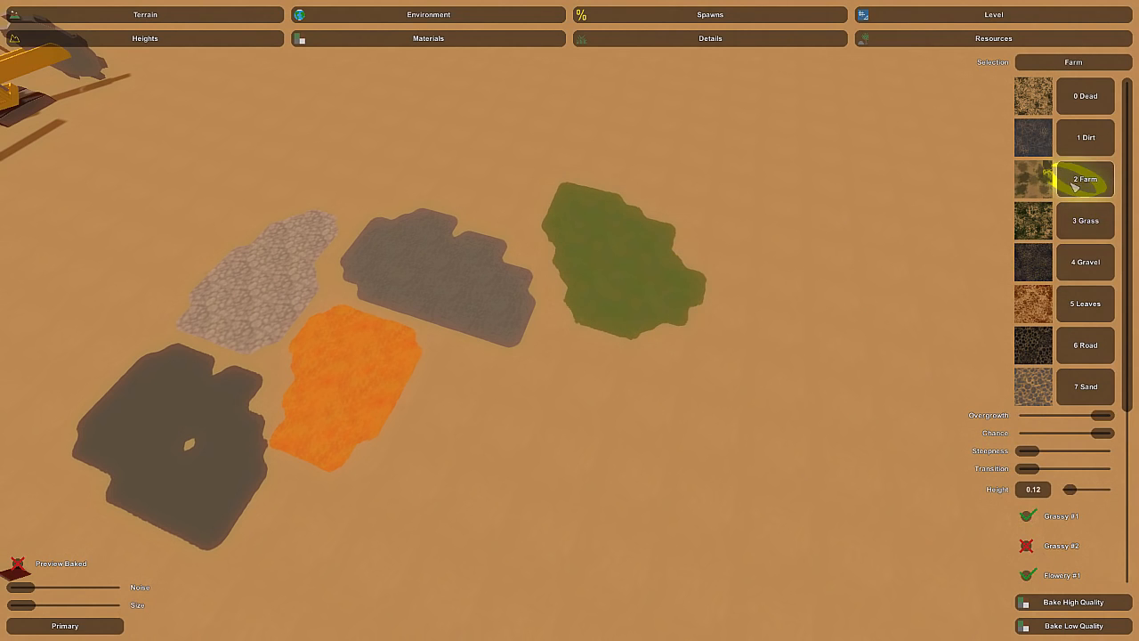
{"action": "left_click", "coordinate": [729, 411]}
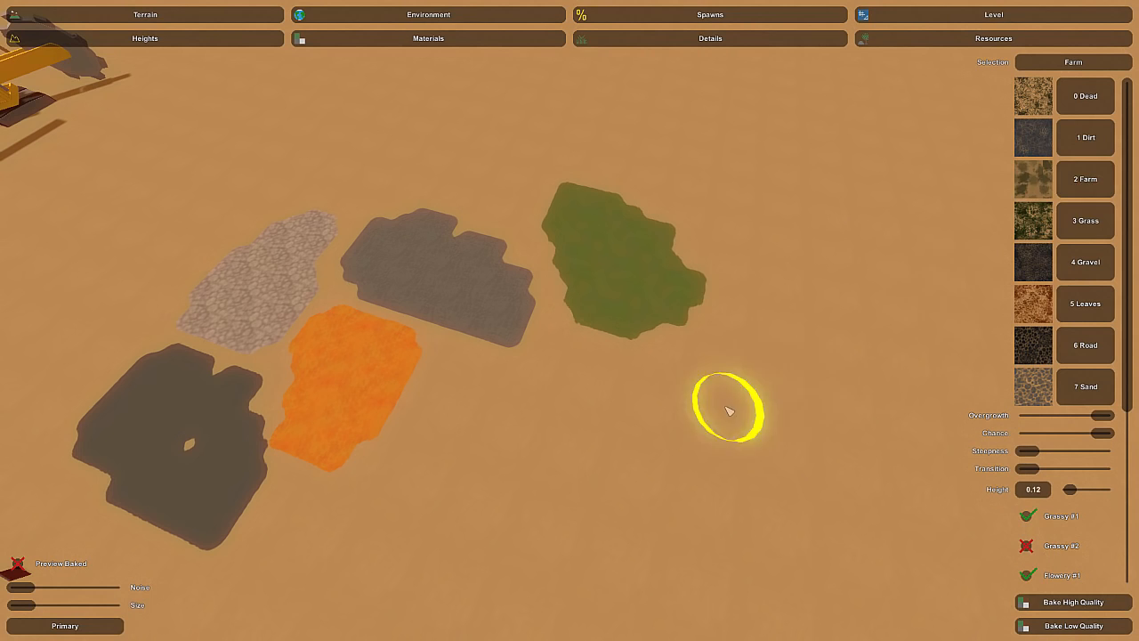
{"action": "mouse_move", "coordinate": [480, 438]}
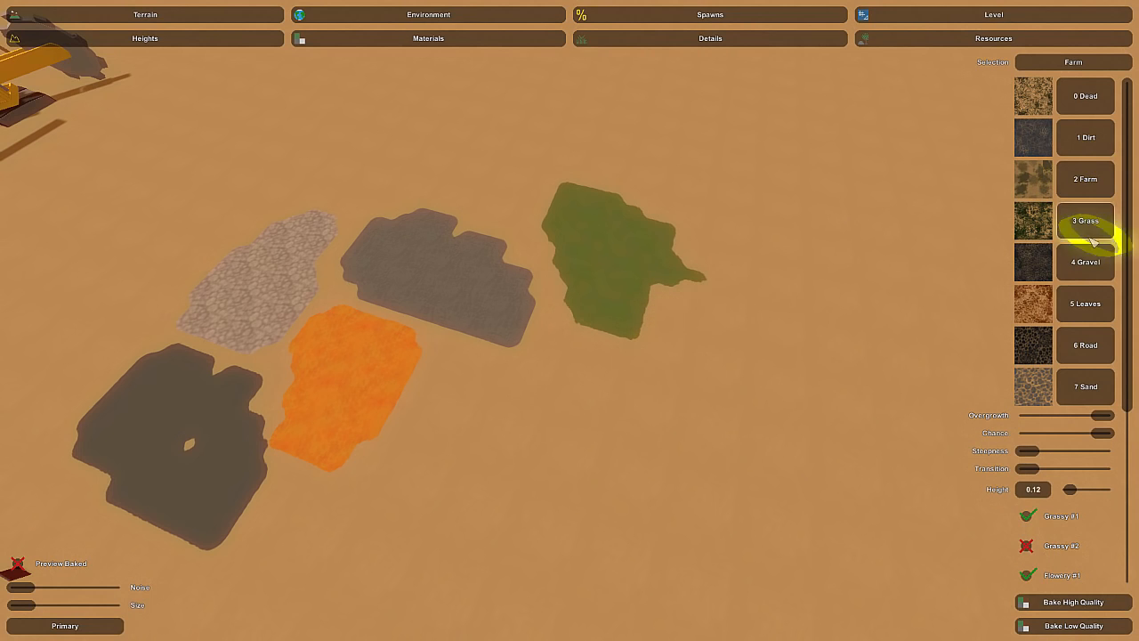
{"action": "left_click", "coordinate": [1084, 137]}
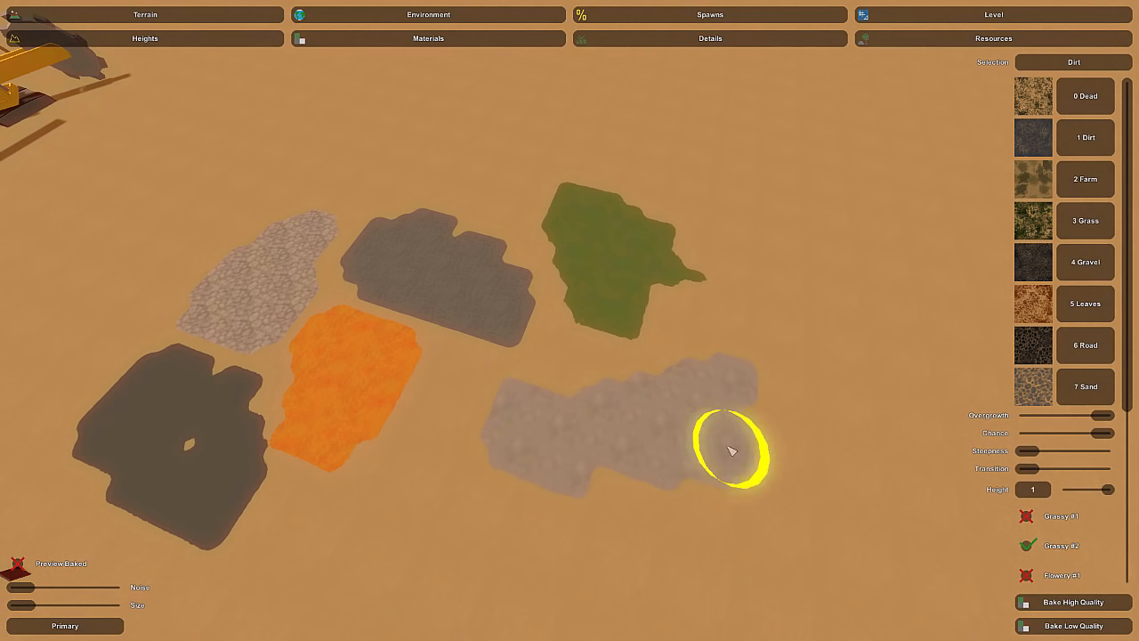
{"action": "left_click", "coordinate": [1084, 97]}
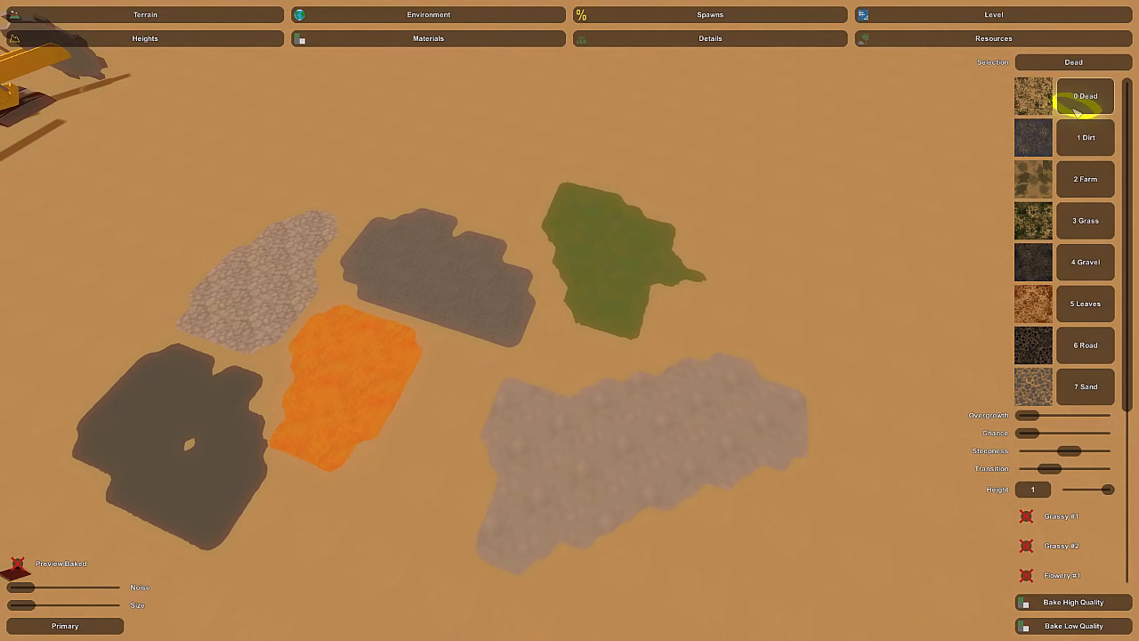
{"action": "left_click", "coordinate": [836, 218]}
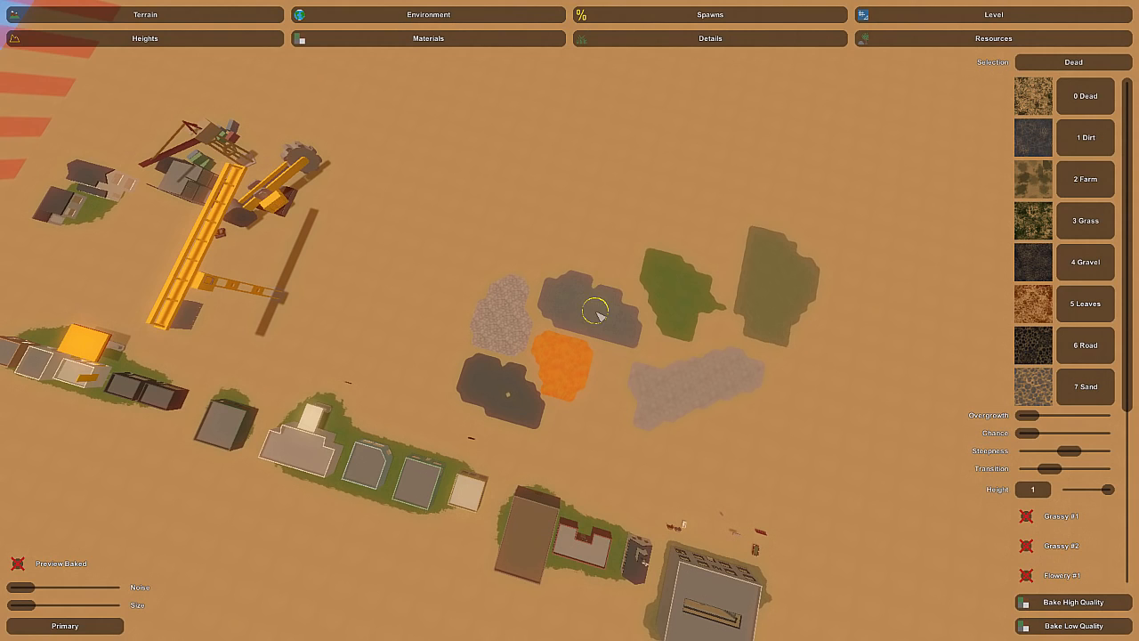
{"action": "mouse_move", "coordinate": [614, 343]}
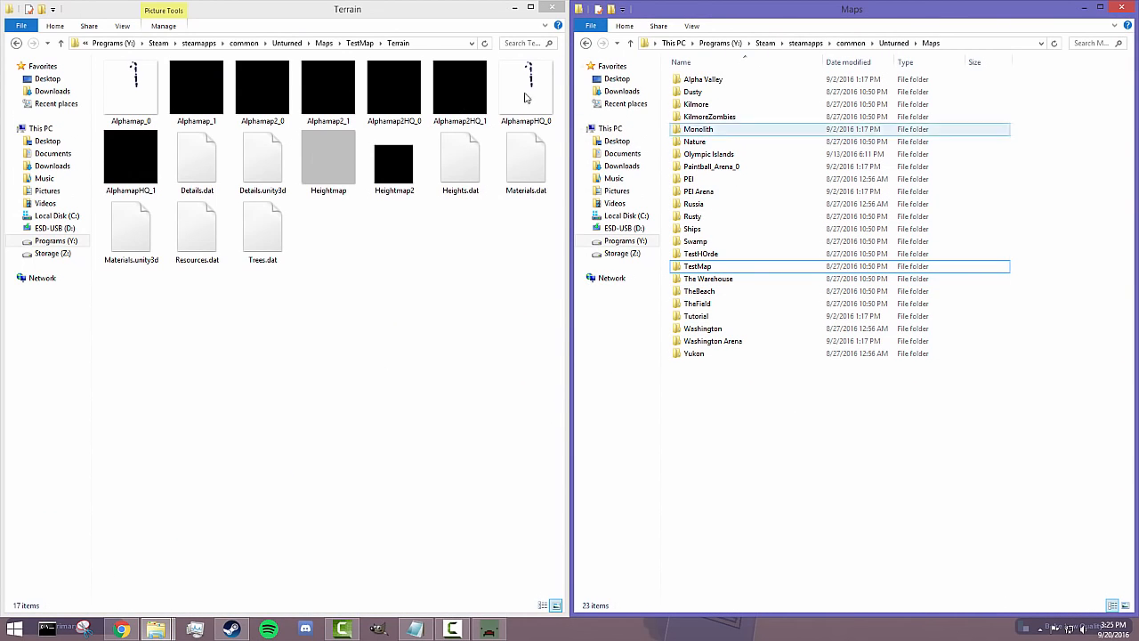
- Go up to TestMap in one window, browse Maps in the other, and exit the level editor
{"action": "left_click", "coordinate": [60, 43]}
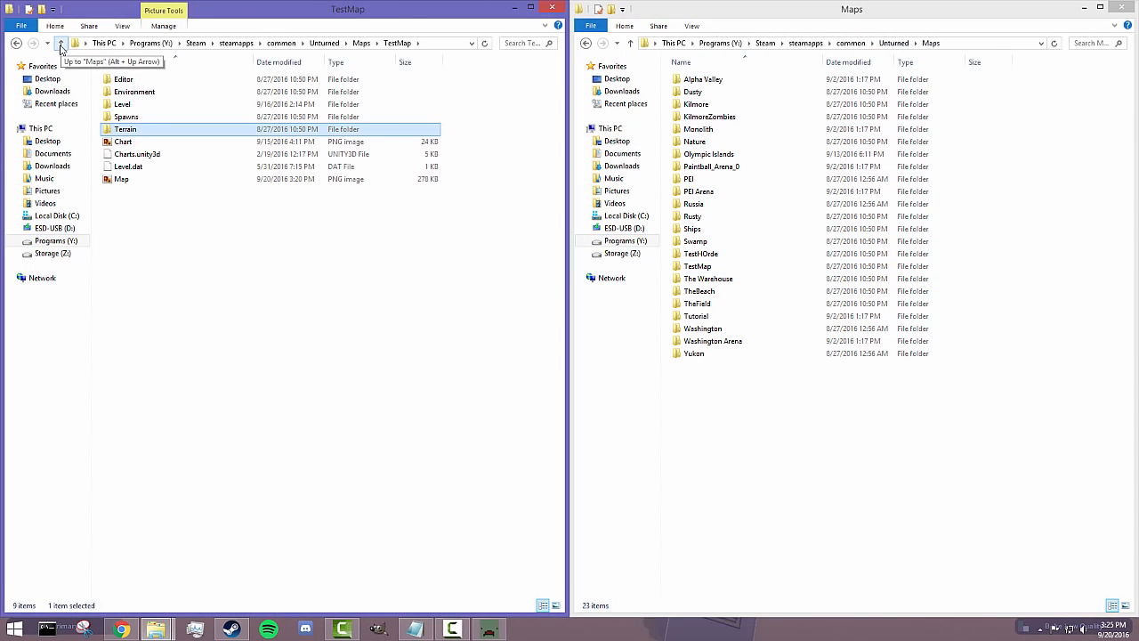
{"action": "left_click", "coordinate": [690, 178]}
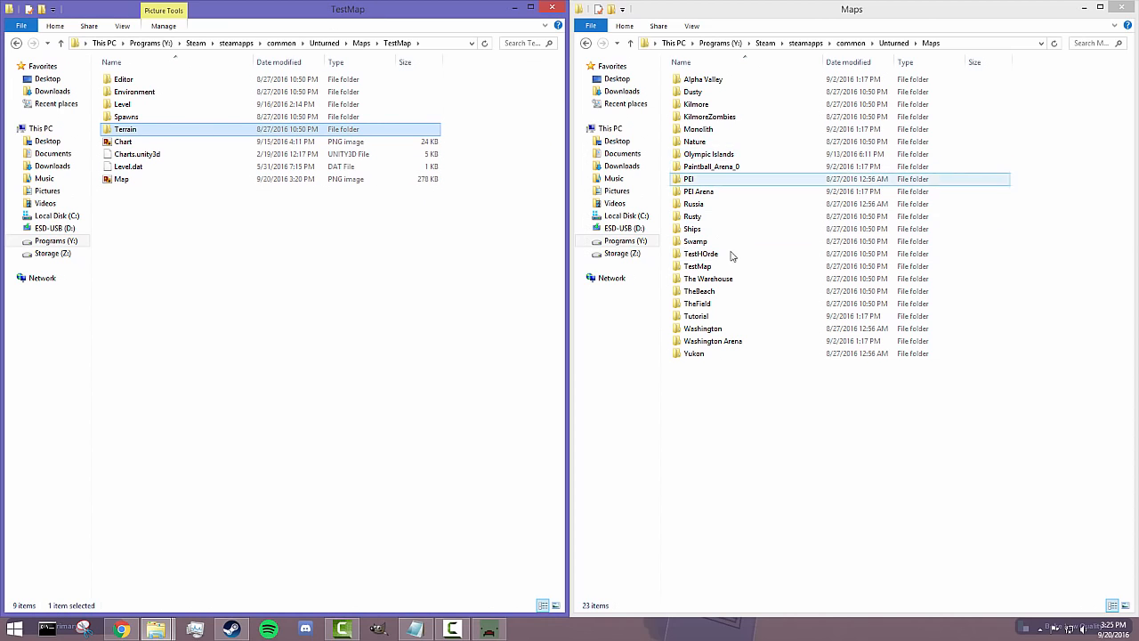
{"action": "double_click", "coordinate": [697, 265]}
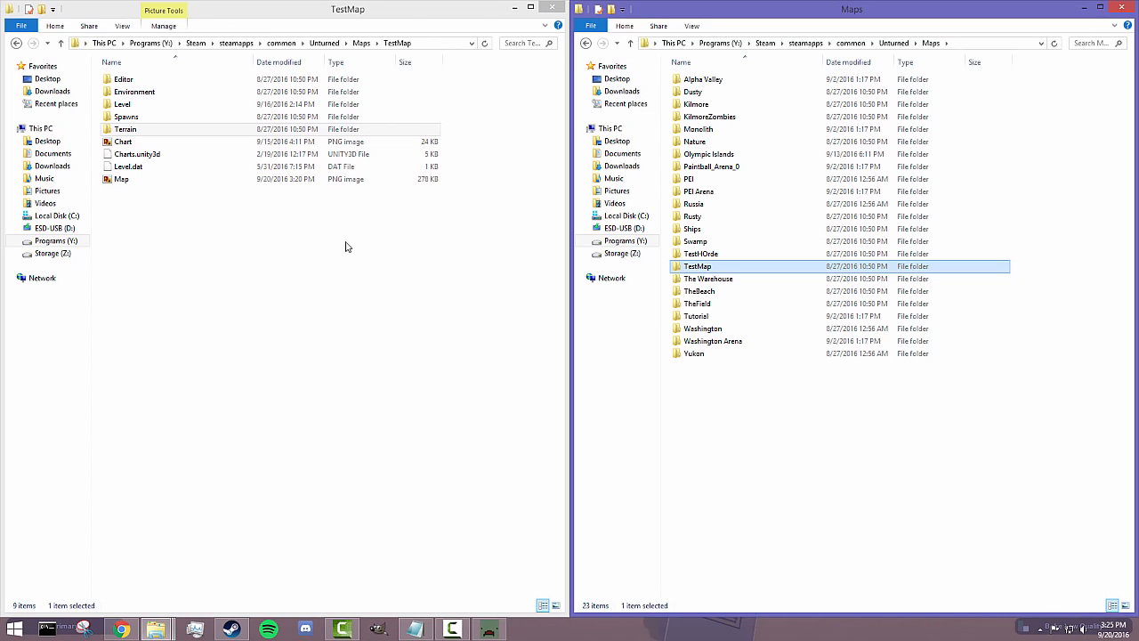
{"action": "left_click", "coordinate": [693, 204]}
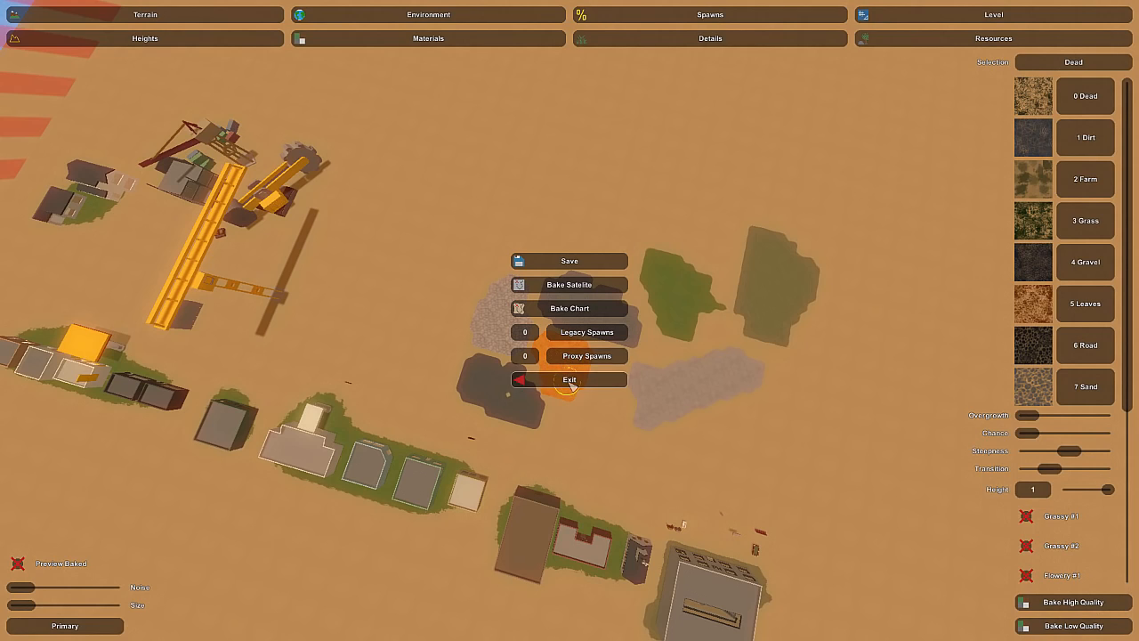
{"action": "left_click", "coordinate": [568, 379]}
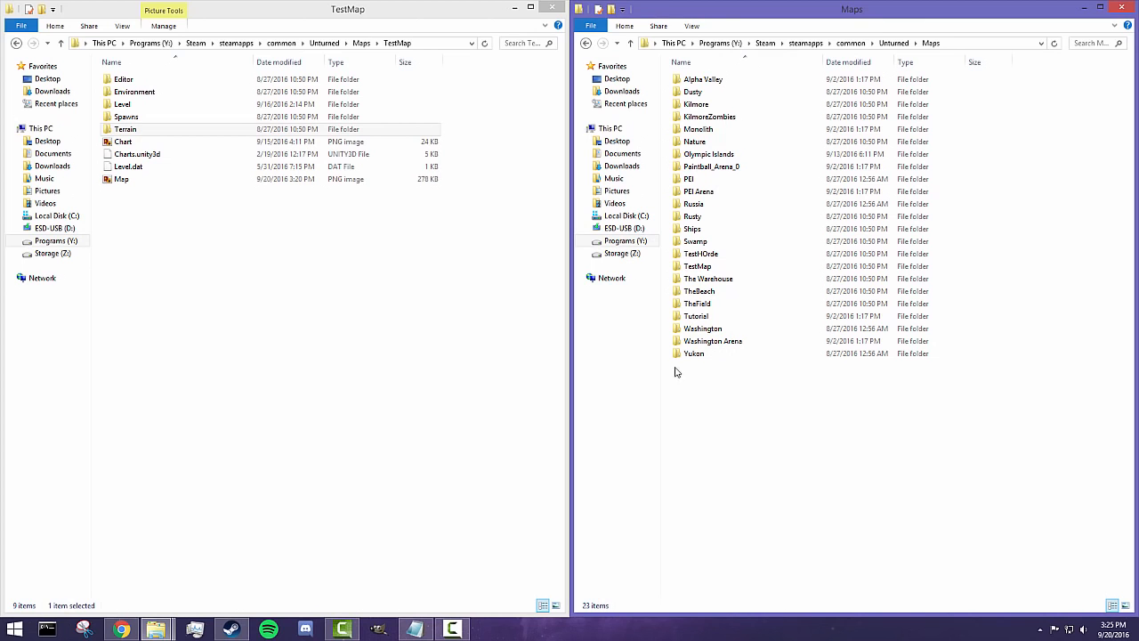
{"action": "mouse_move", "coordinate": [689, 179]}
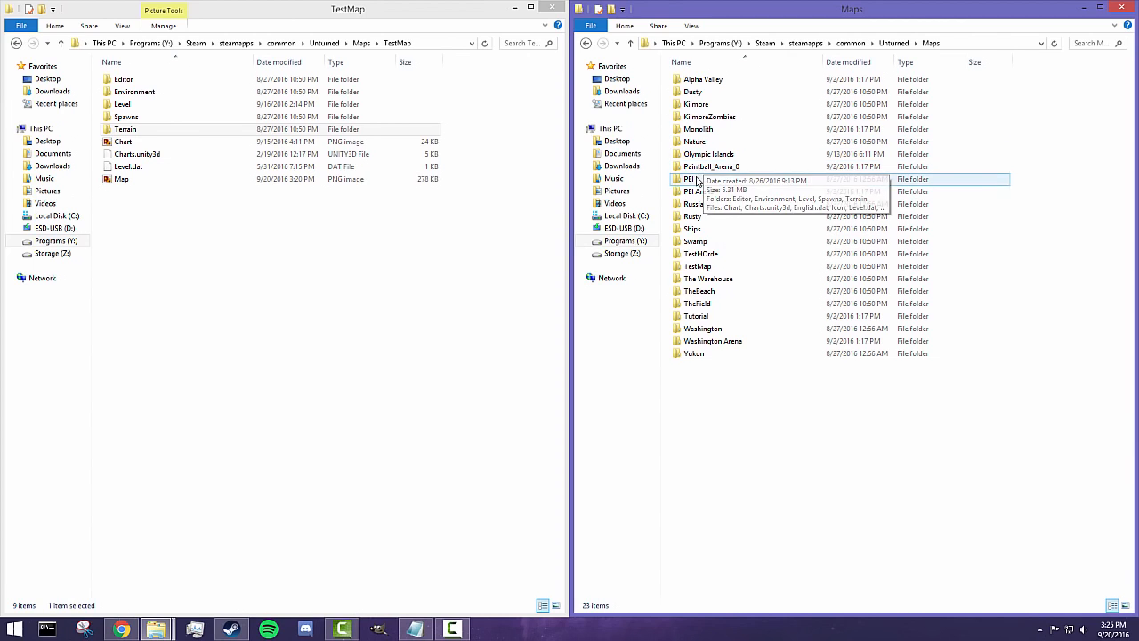
- Open PEI > Terrain, select Materials.unity3d, and answer the replace prompt for TestMap
{"action": "double_click", "coordinate": [688, 179]}
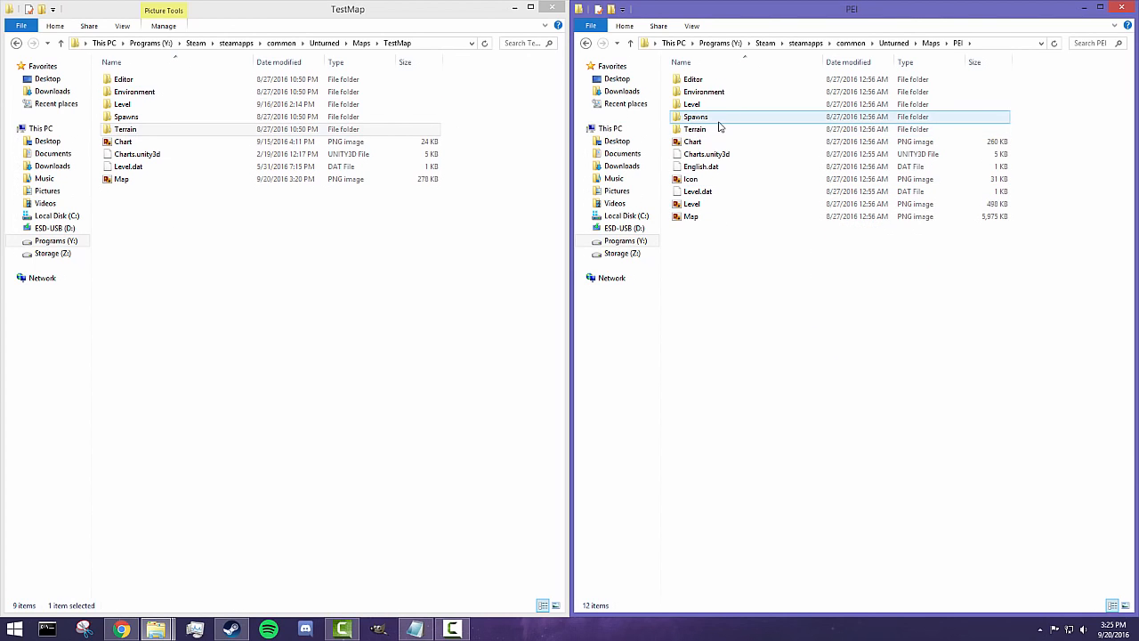
{"action": "double_click", "coordinate": [695, 129]}
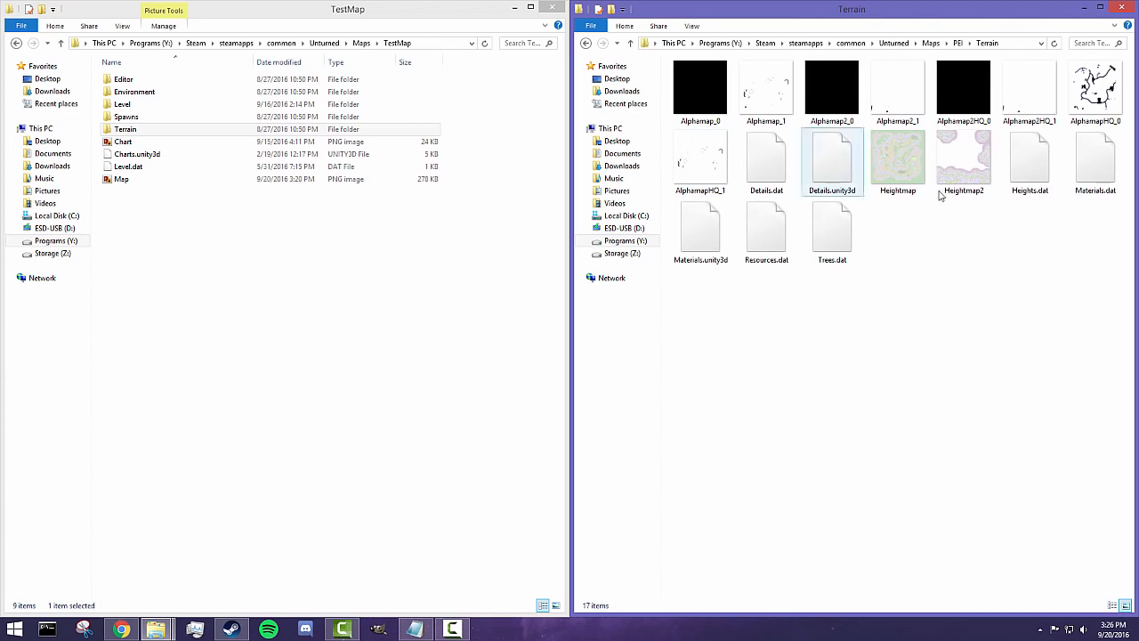
{"action": "left_click", "coordinate": [701, 232]}
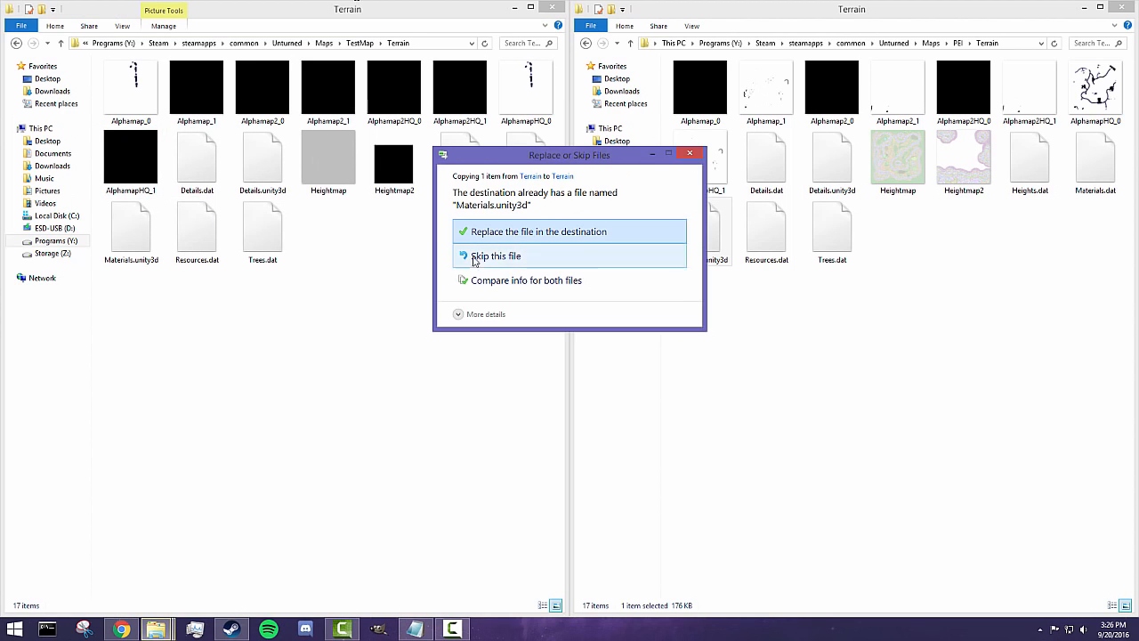
{"action": "left_click", "coordinate": [537, 231]}
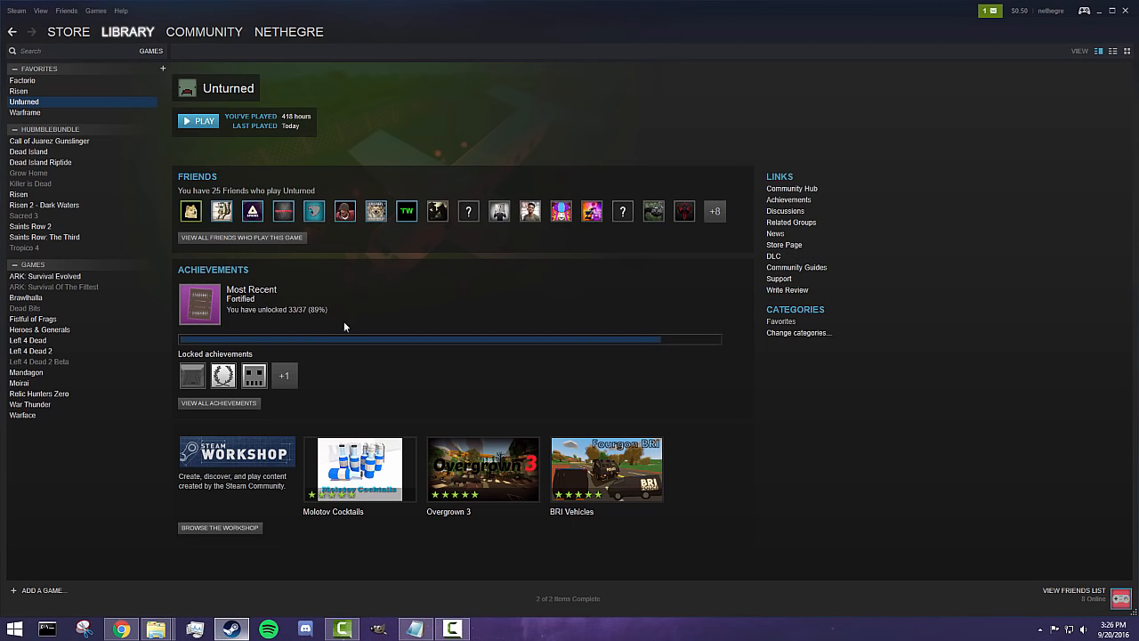
- Launch Unturned from its Steam Library page
{"action": "left_click", "coordinate": [204, 121]}
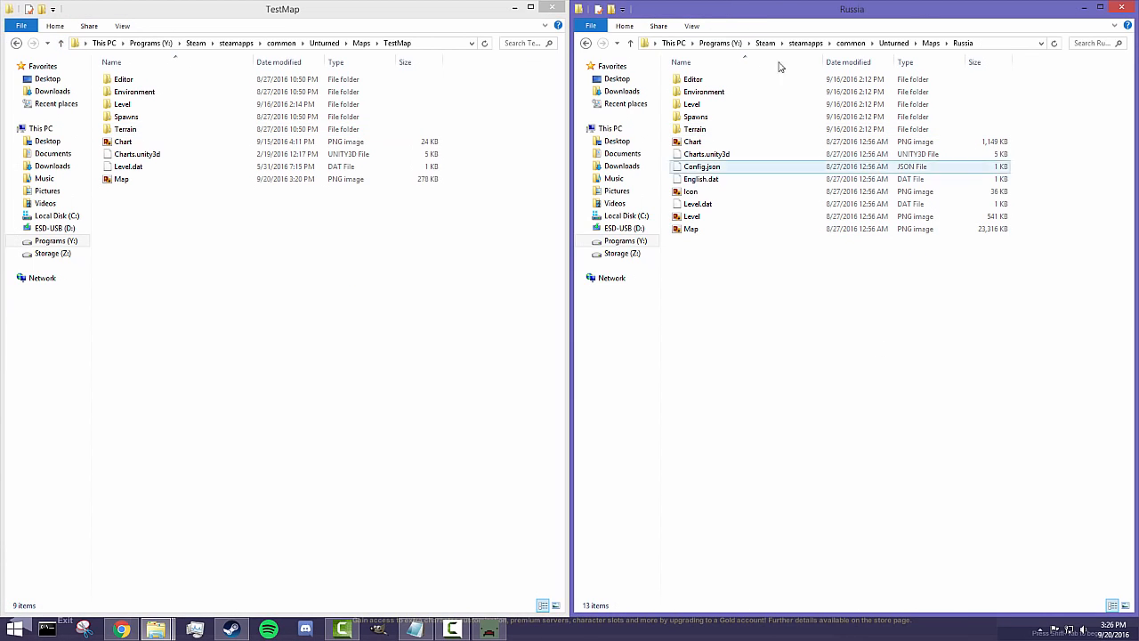
{"action": "mouse_move", "coordinate": [706, 154]}
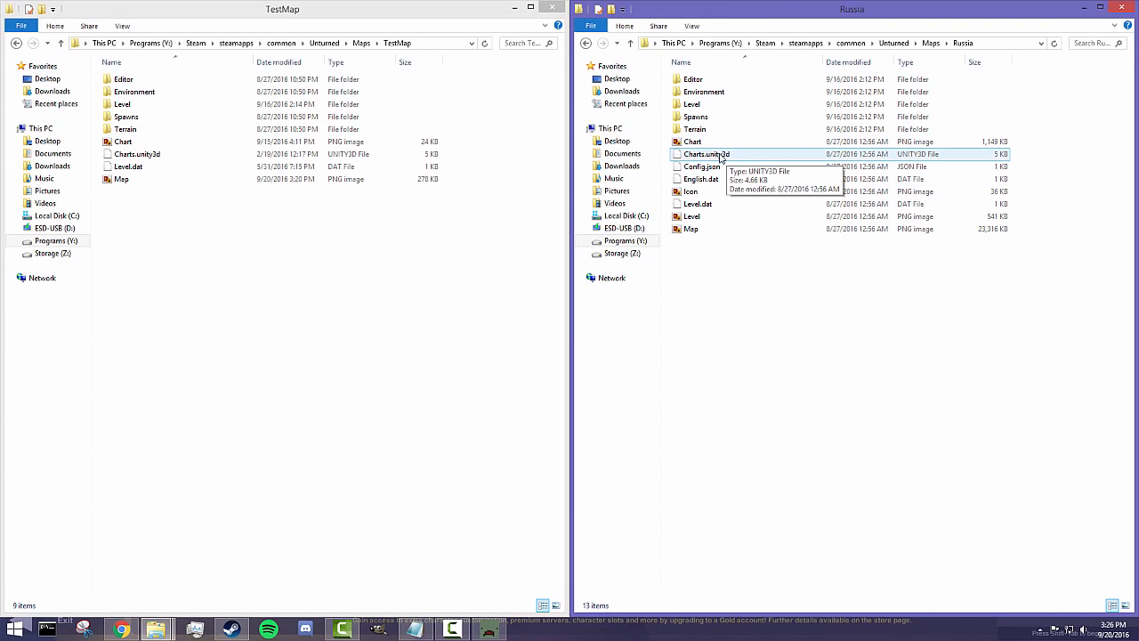
{"action": "mouse_move", "coordinate": [709, 161]}
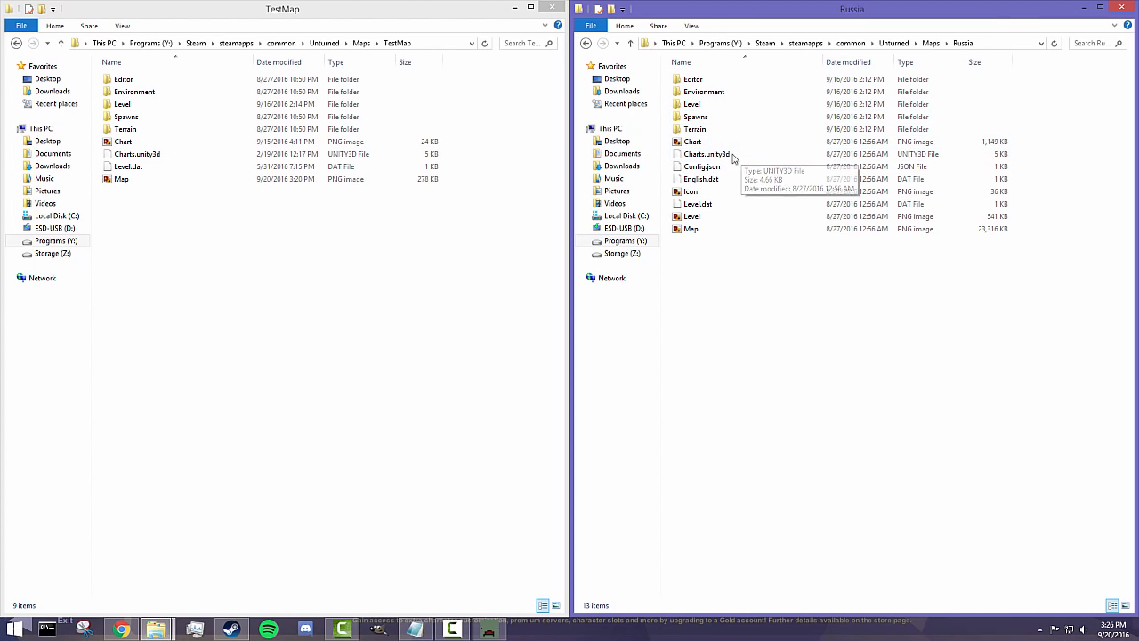
- Select Russia's Charts.unity3d, open TestMap's Terrain folder, then return to TestMap
{"action": "left_click", "coordinate": [705, 153]}
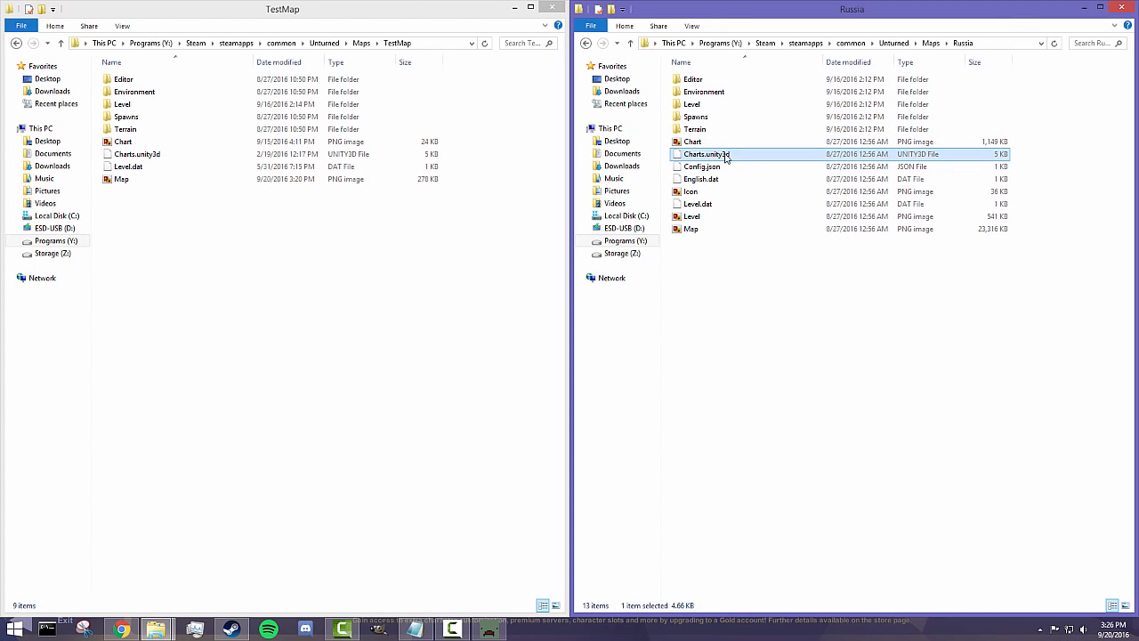
{"action": "mouse_move", "coordinate": [707, 154]}
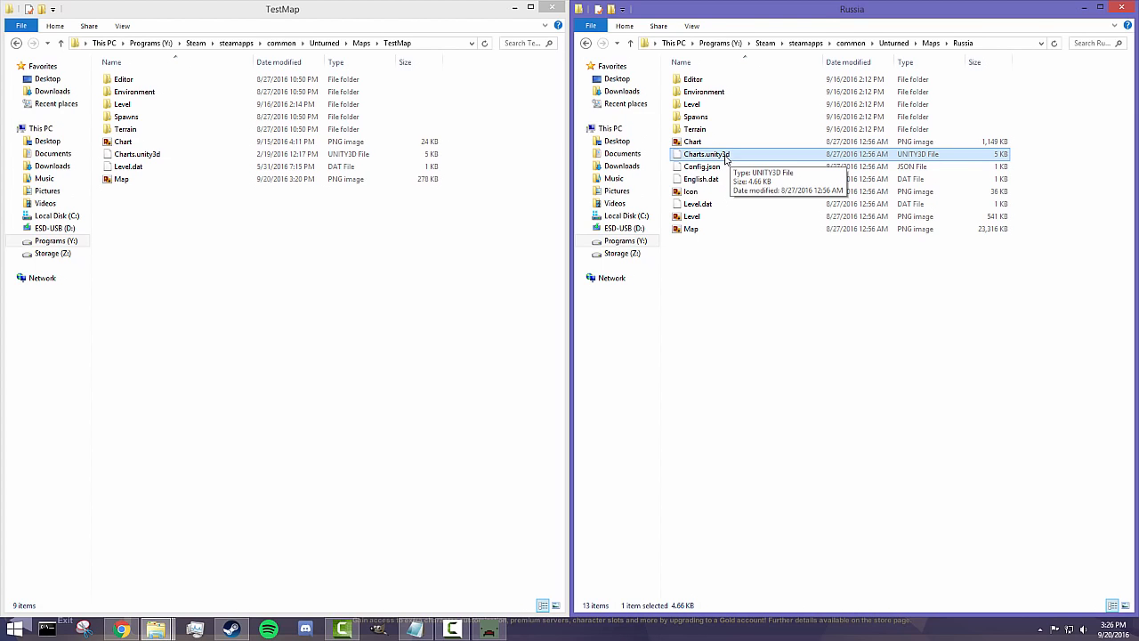
{"action": "left_click", "coordinate": [124, 129]}
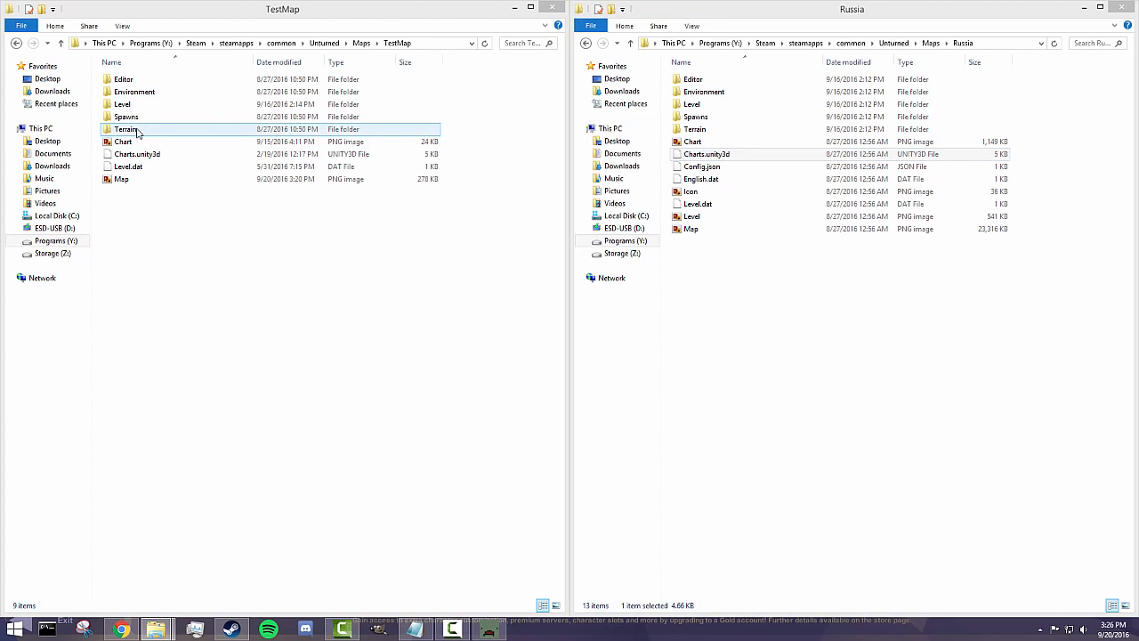
{"action": "double_click", "coordinate": [124, 129]}
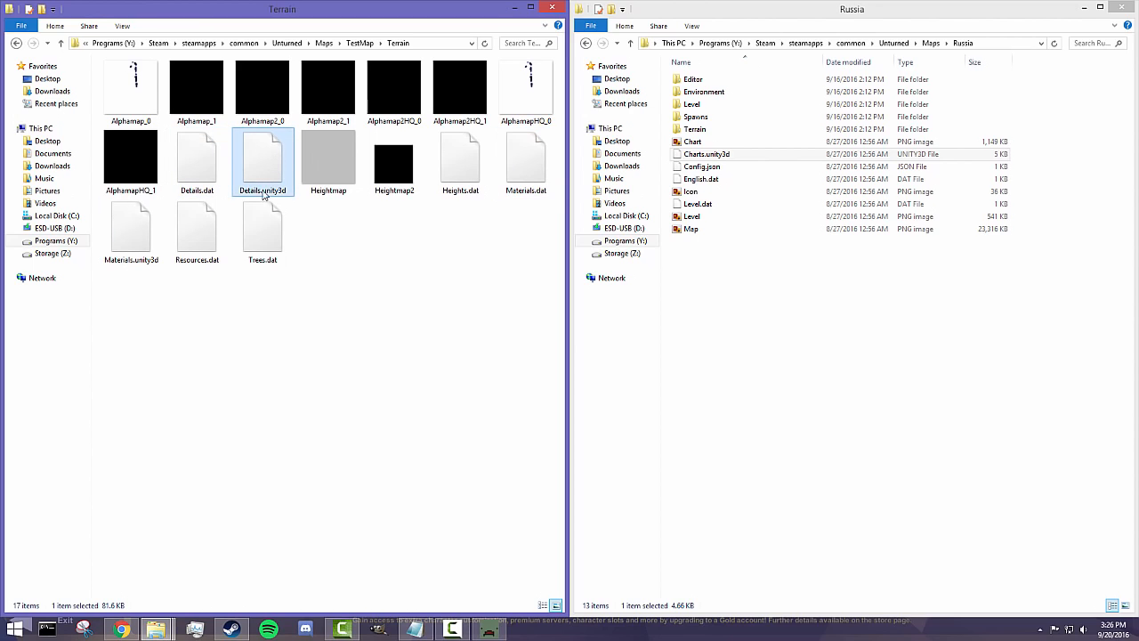
{"action": "mouse_move", "coordinate": [263, 190]}
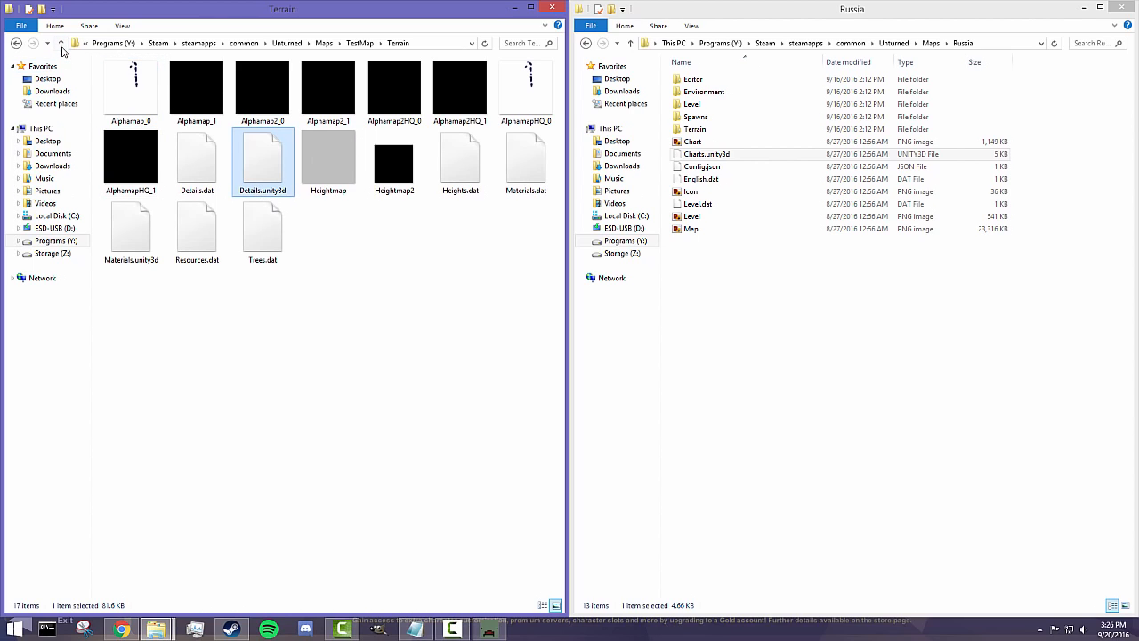
{"action": "left_click", "coordinate": [130, 89]}
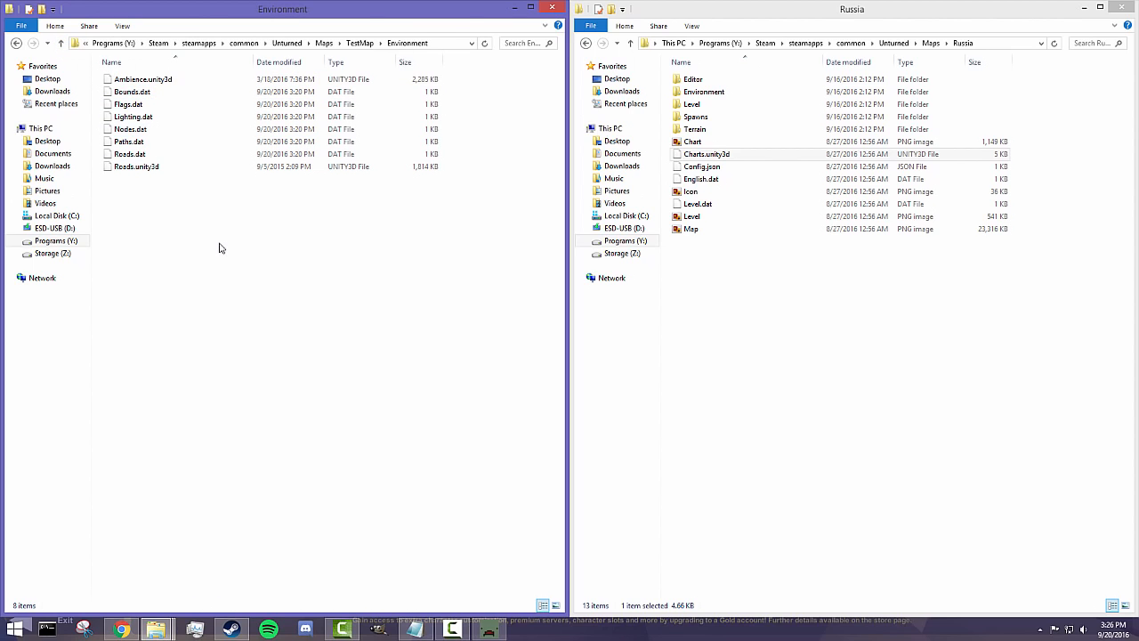
- Browse TestMap's Environment files, selecting Ambience.unity3d and Roads.unity3d
{"action": "left_click", "coordinate": [136, 167]}
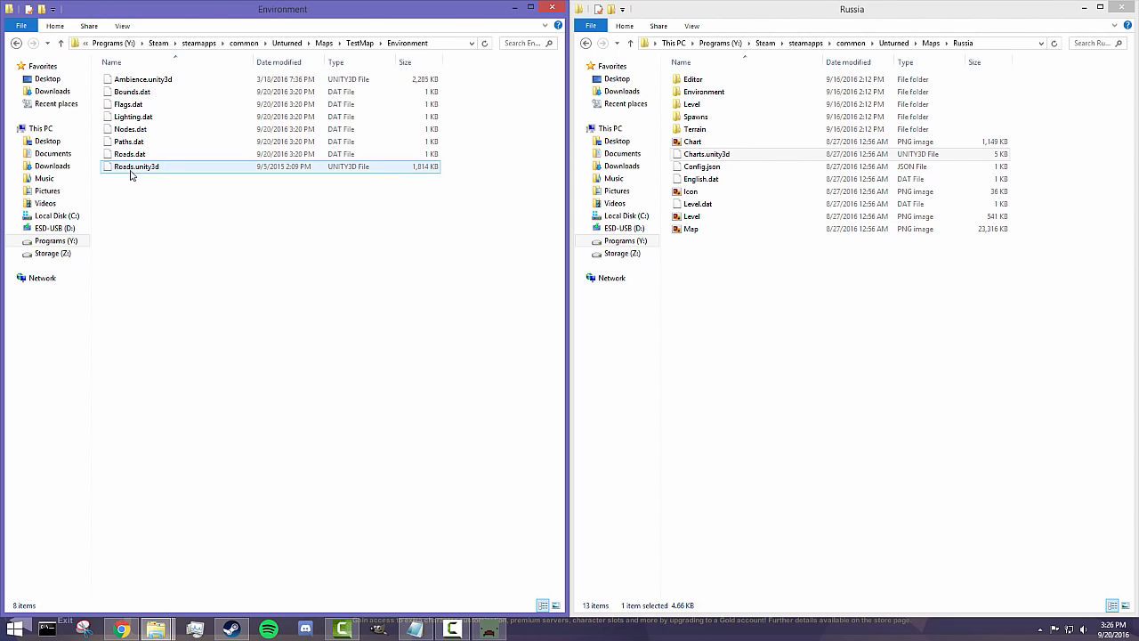
{"action": "left_click", "coordinate": [142, 78]}
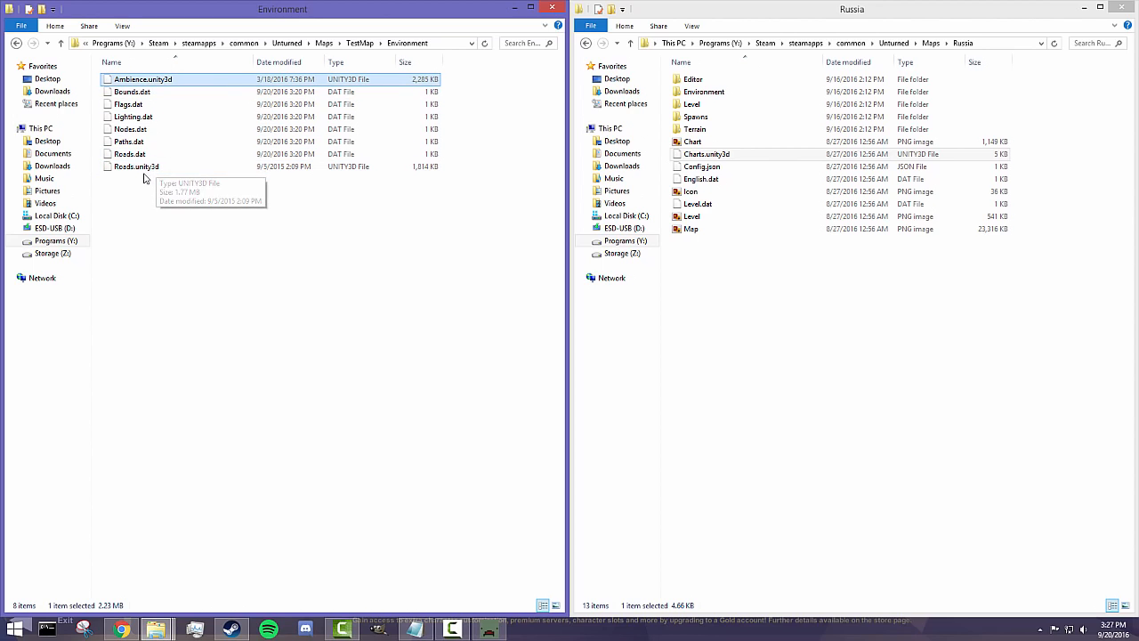
{"action": "left_click", "coordinate": [136, 166]}
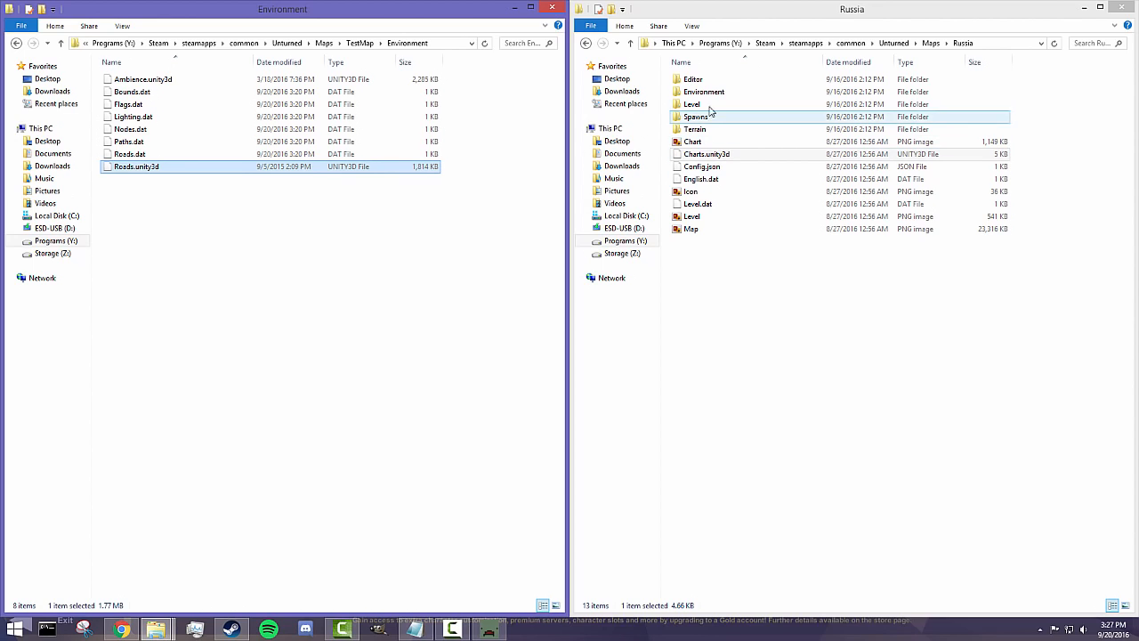
- Open the Russia map's Environment folder and select a Navigation file
{"action": "left_click", "coordinate": [703, 92]}
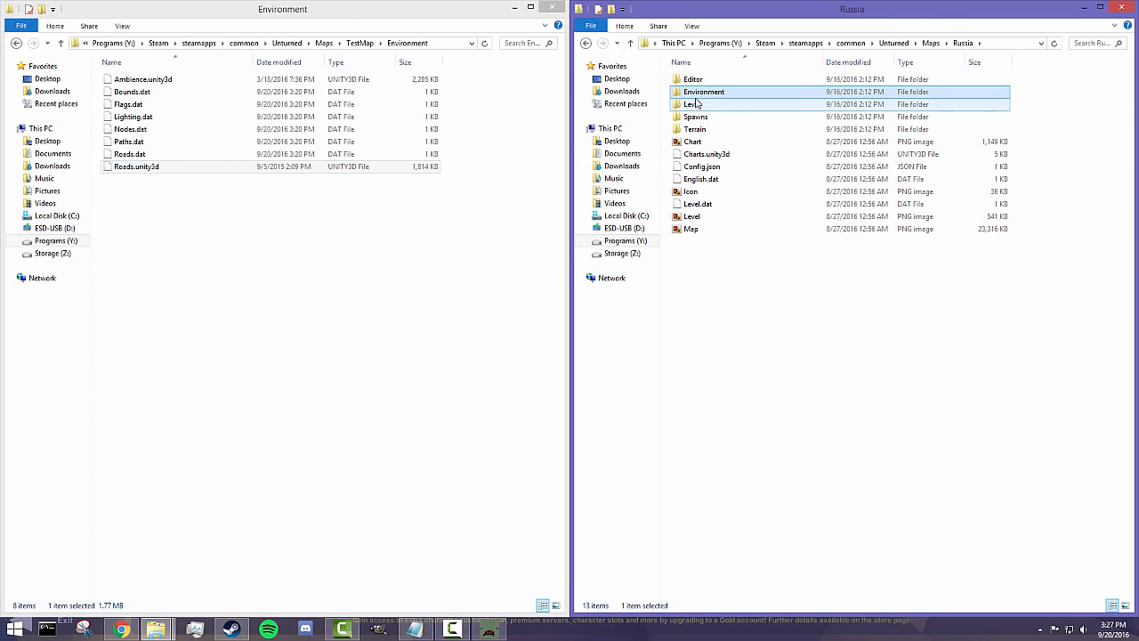
{"action": "left_click", "coordinate": [692, 80]}
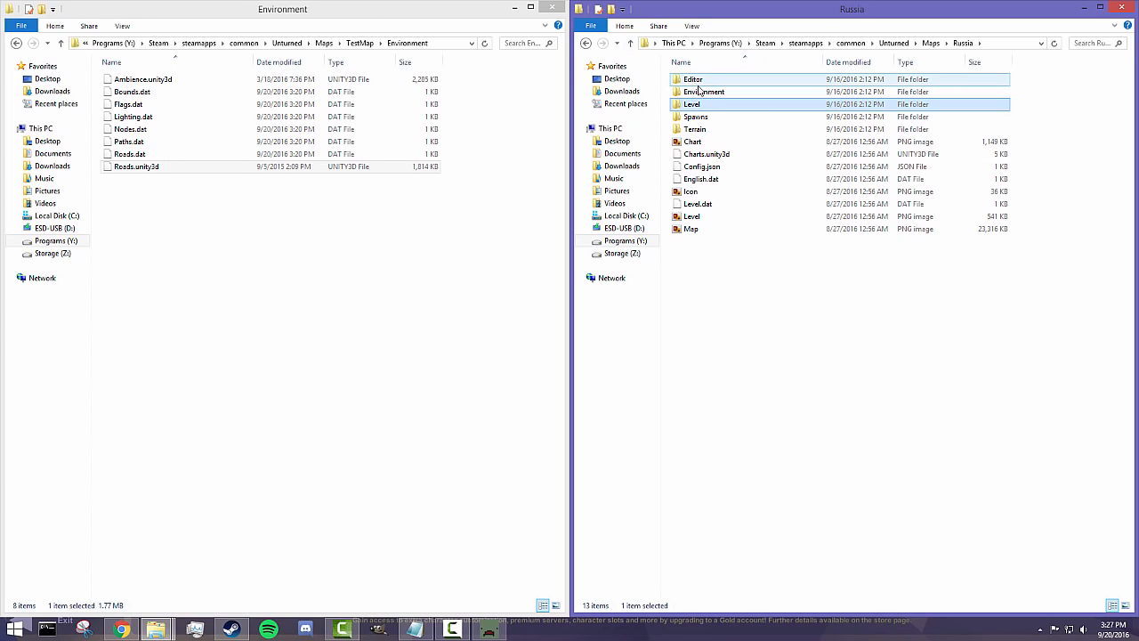
{"action": "double_click", "coordinate": [692, 104]}
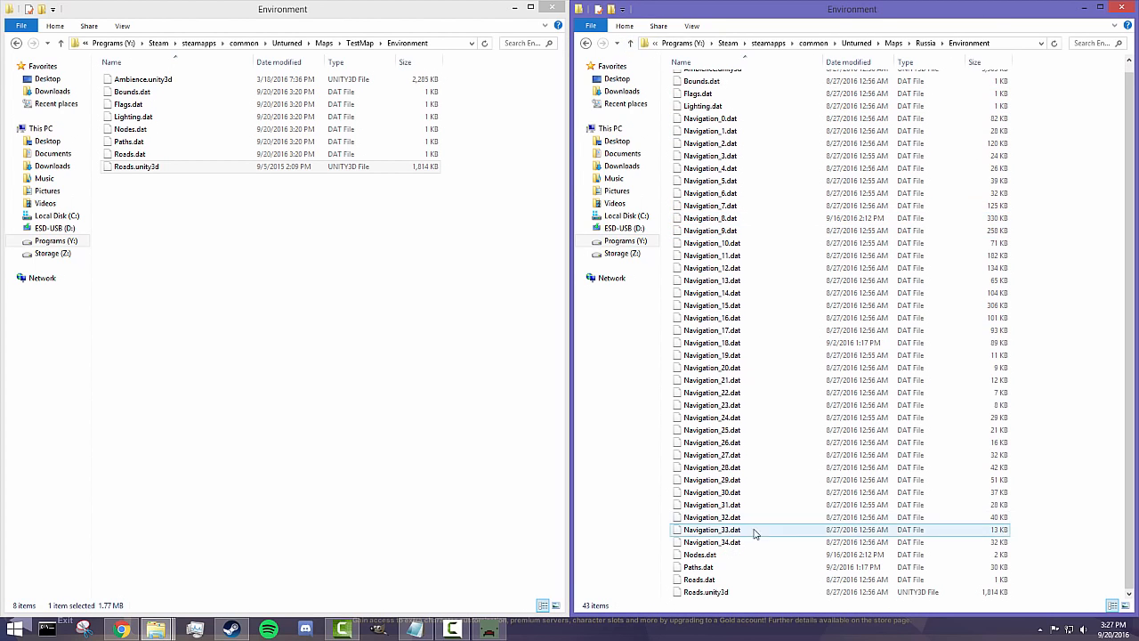
{"action": "left_click", "coordinate": [705, 591]}
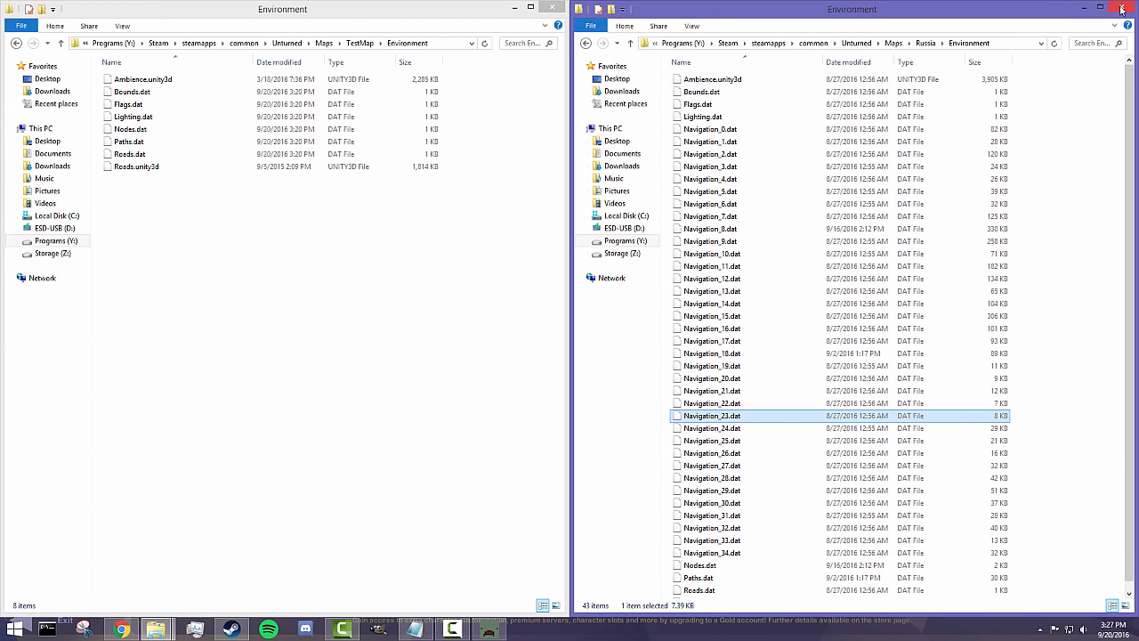
- Close the Russia Environment Explorer window to return to the editor viewport
{"action": "left_click", "coordinate": [1121, 9]}
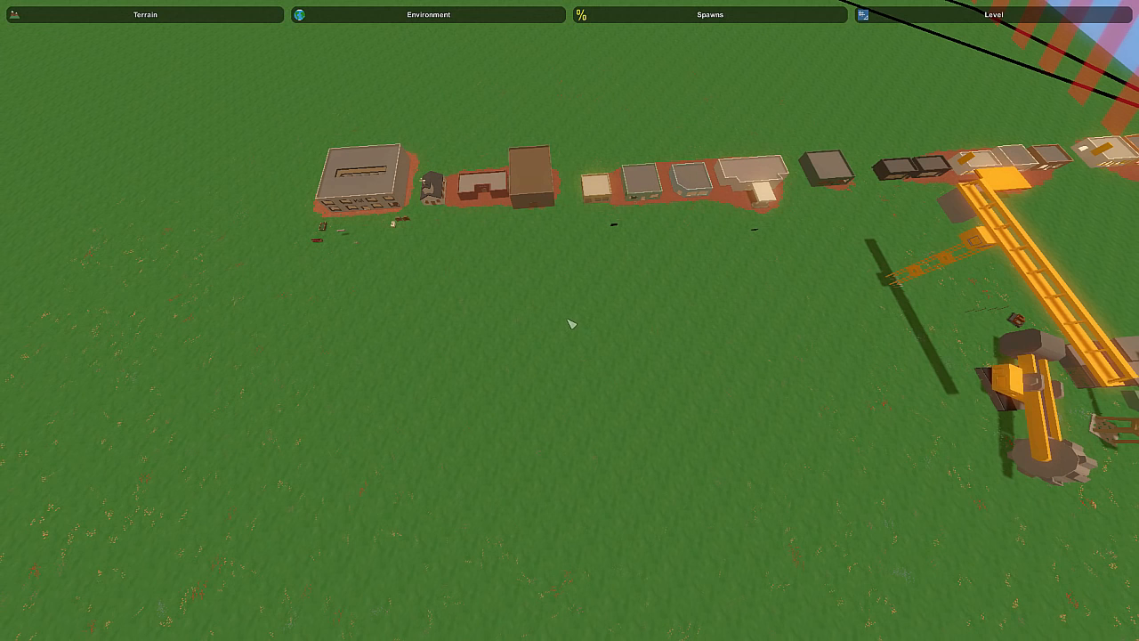
{"action": "mouse_move", "coordinate": [569, 312]}
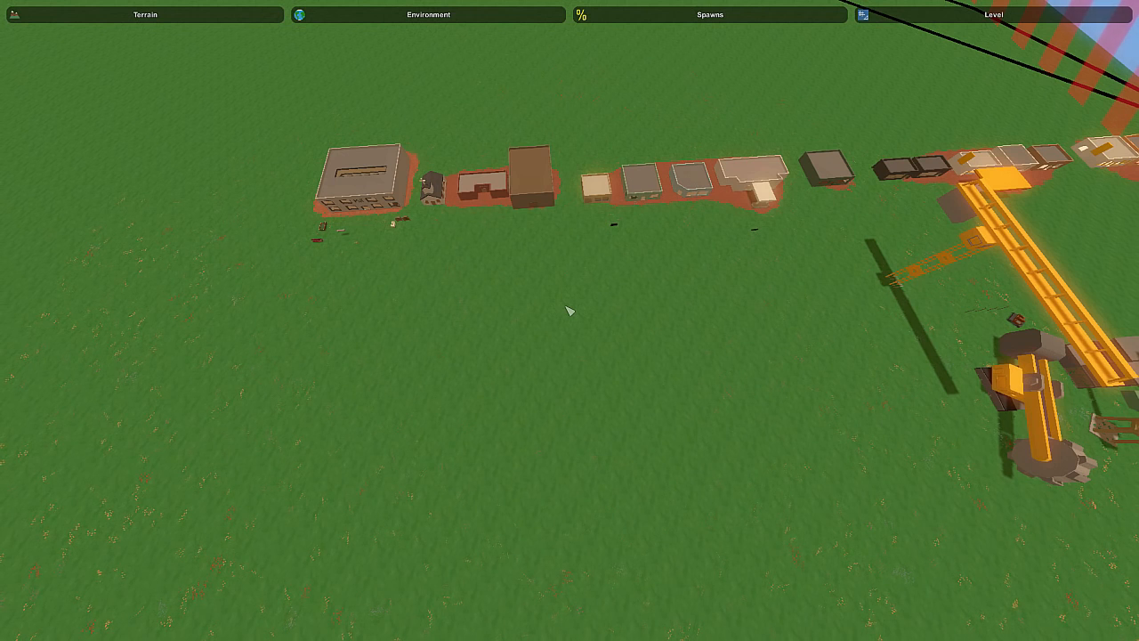
{"action": "mouse_move", "coordinate": [469, 337]}
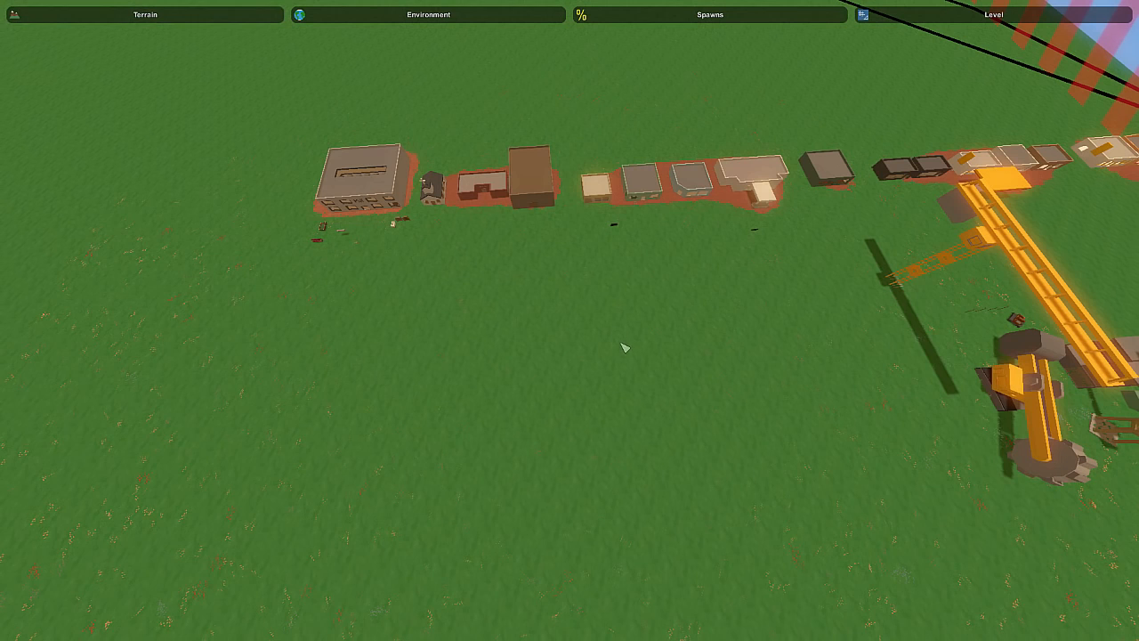
{"action": "mouse_move", "coordinate": [592, 363]}
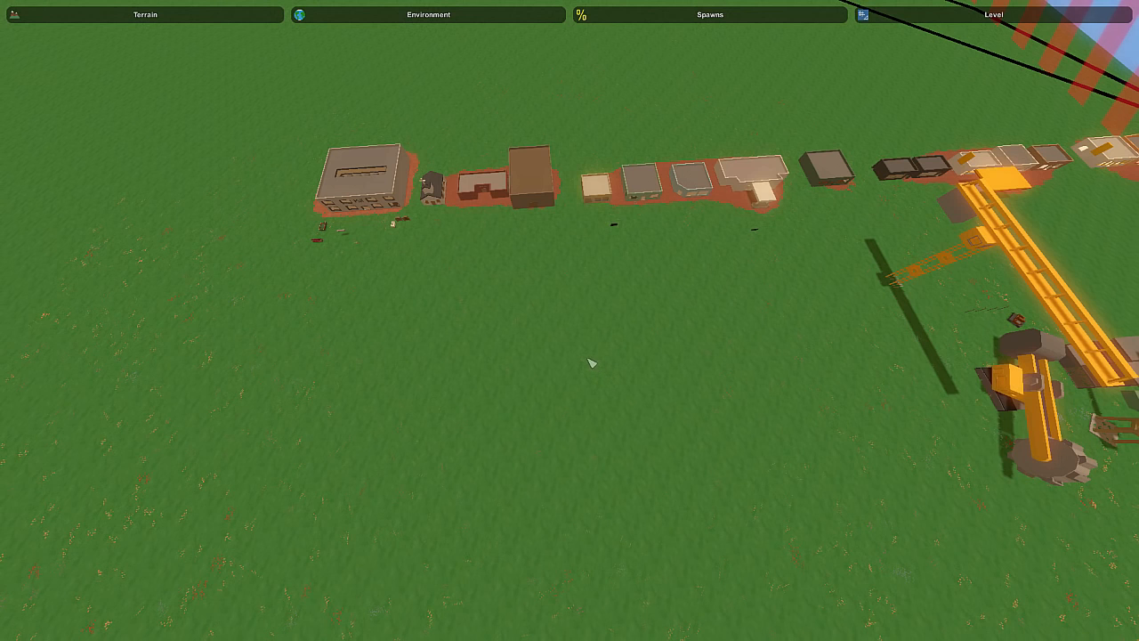